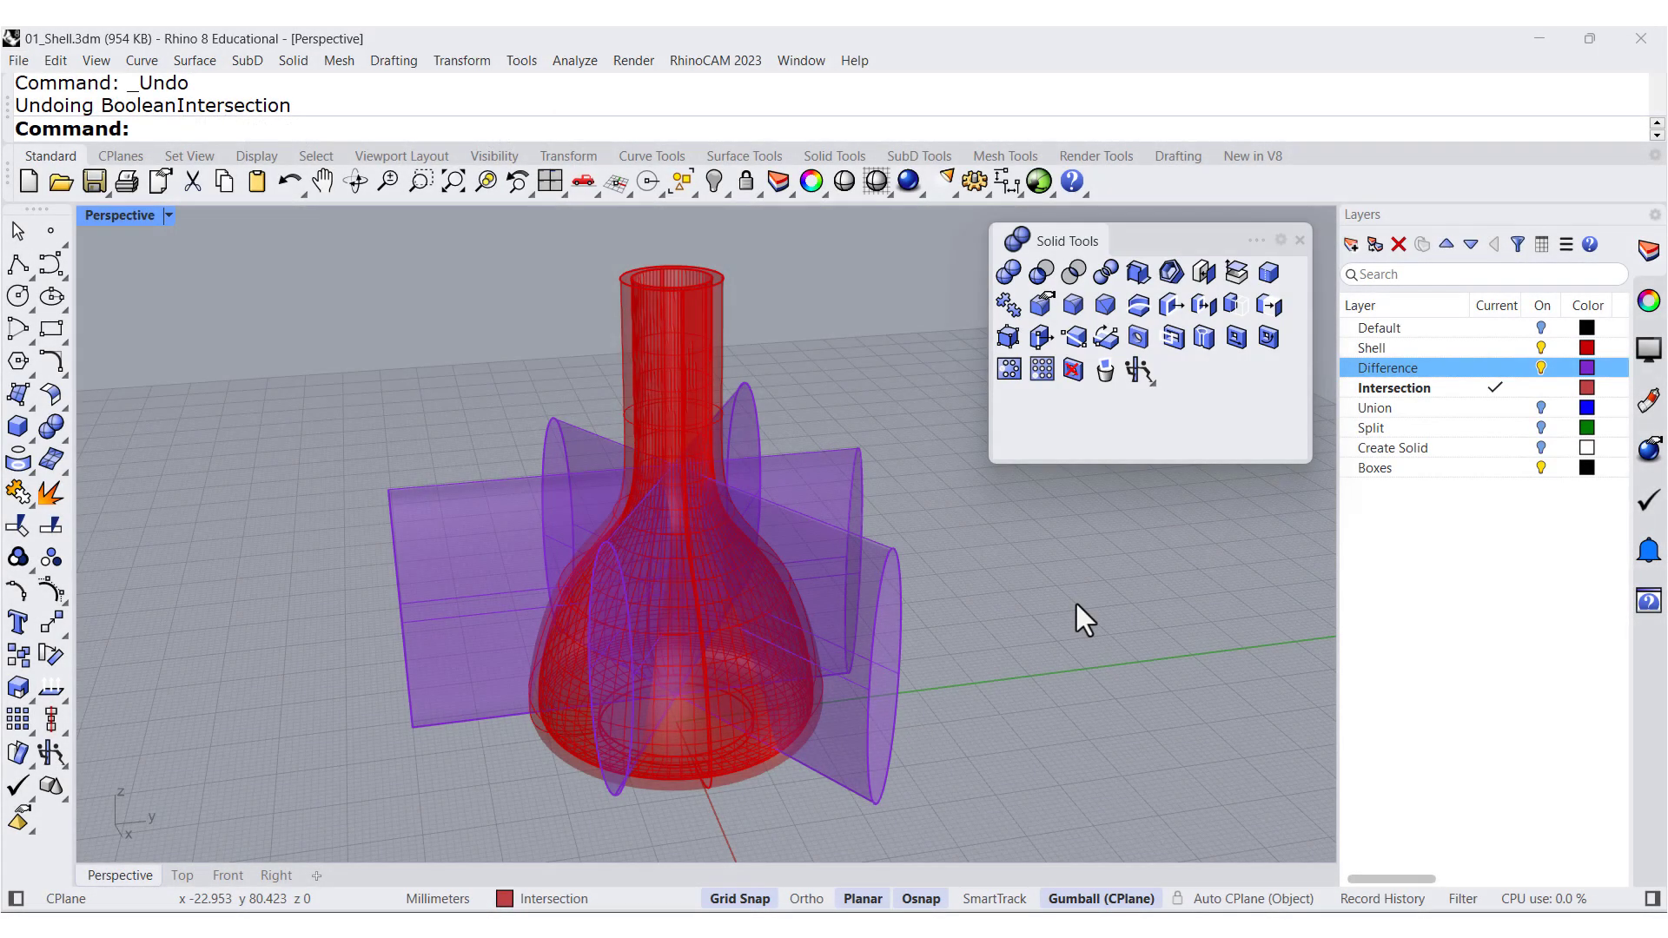
mouse_move(1085, 488)
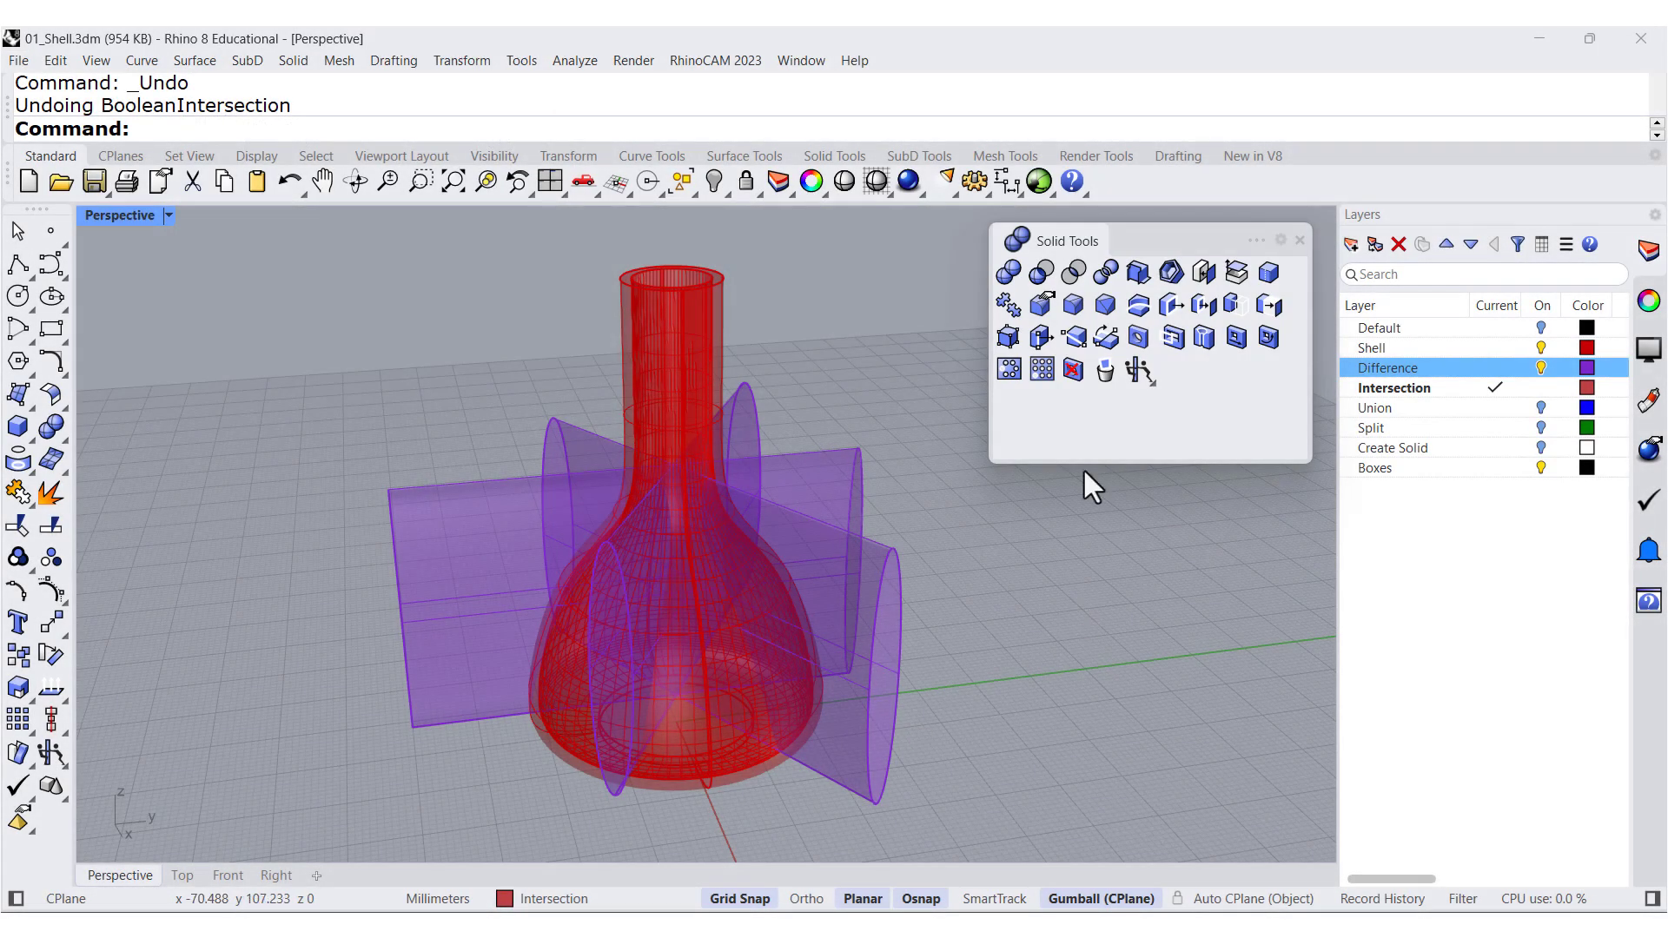
mouse_move(1040, 272)
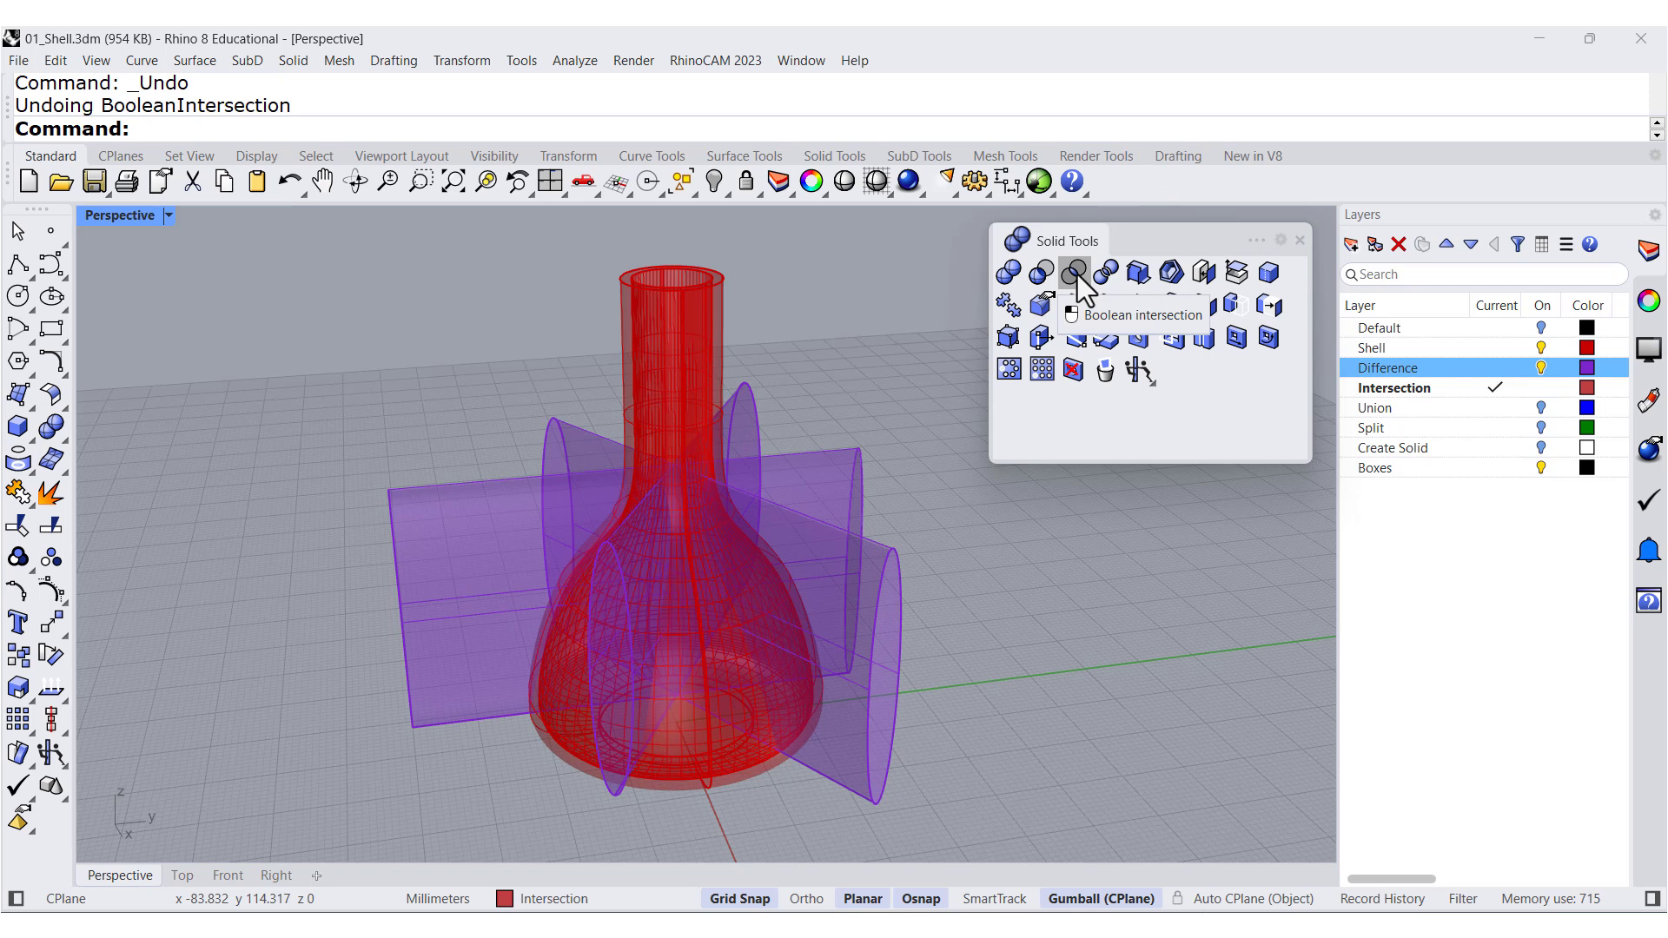
mouse_move(742, 275)
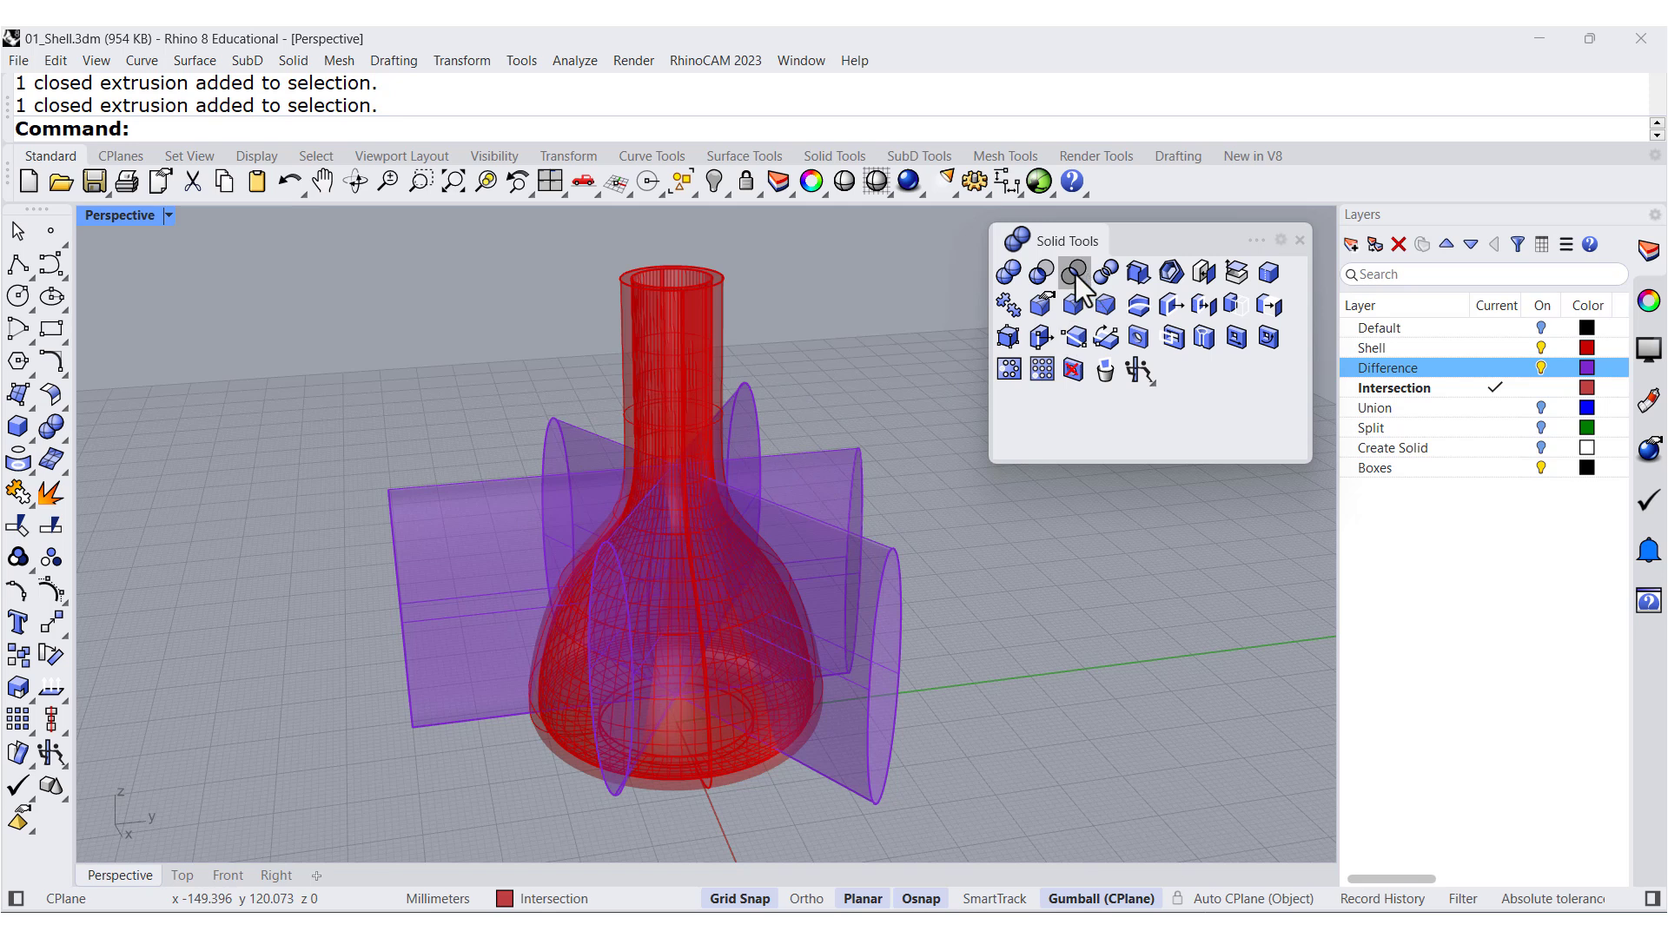
Boolean-intersect the vase shell with the purple cutter extrusions to form petal pieces
left_click(1072, 274)
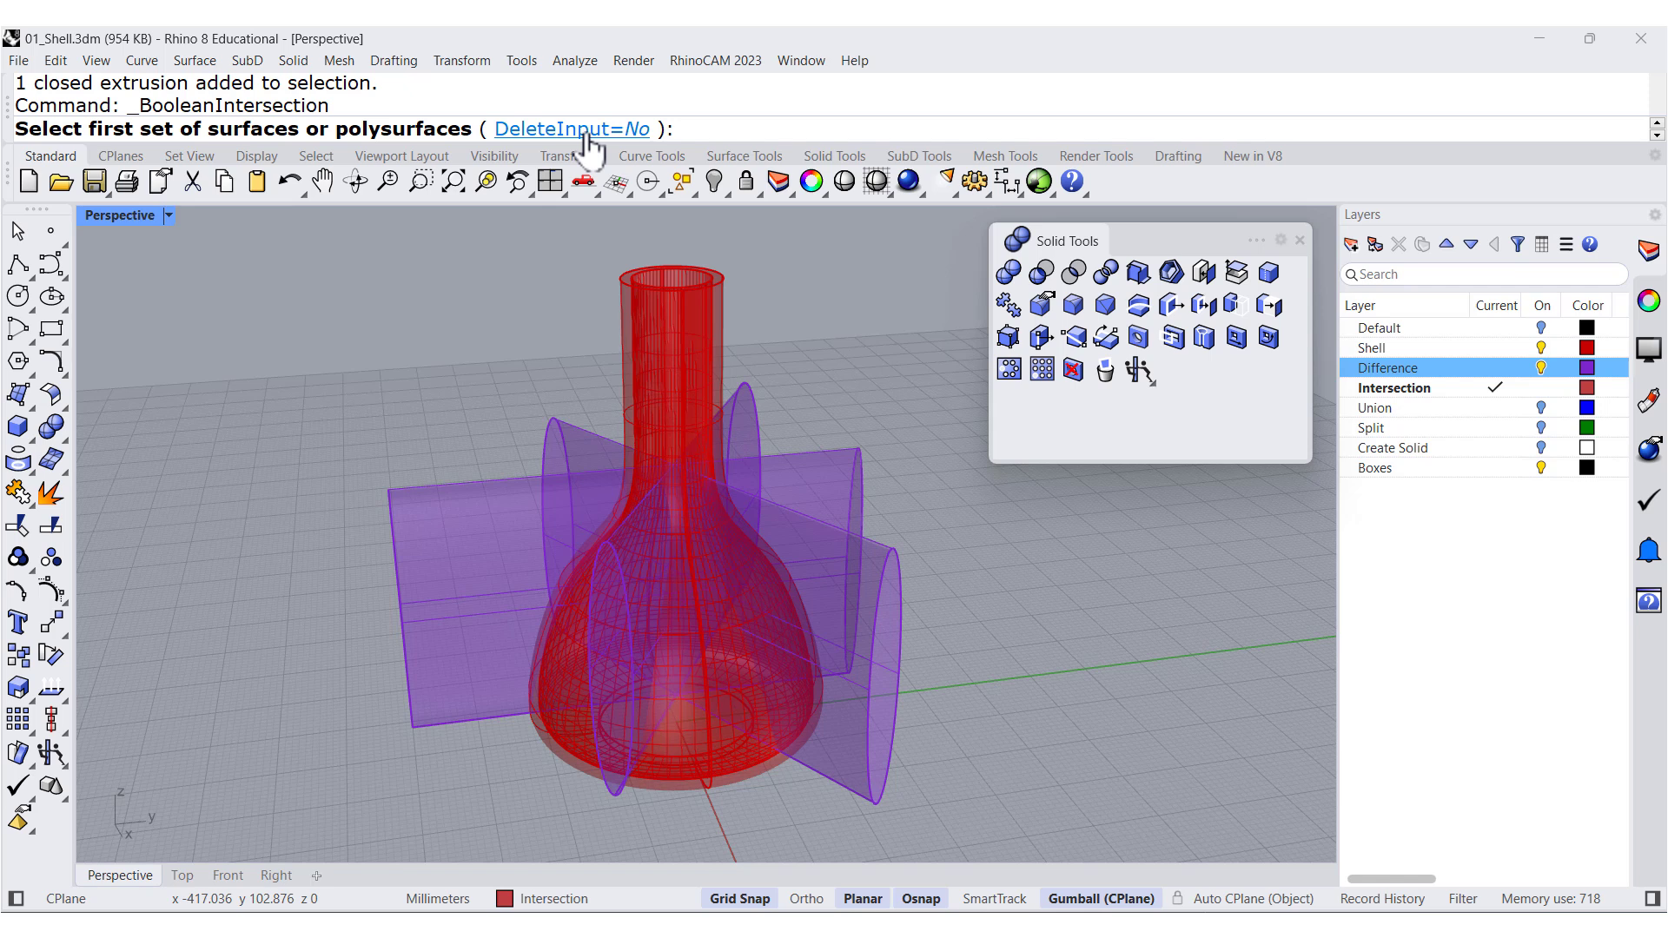
mouse_move(1043, 272)
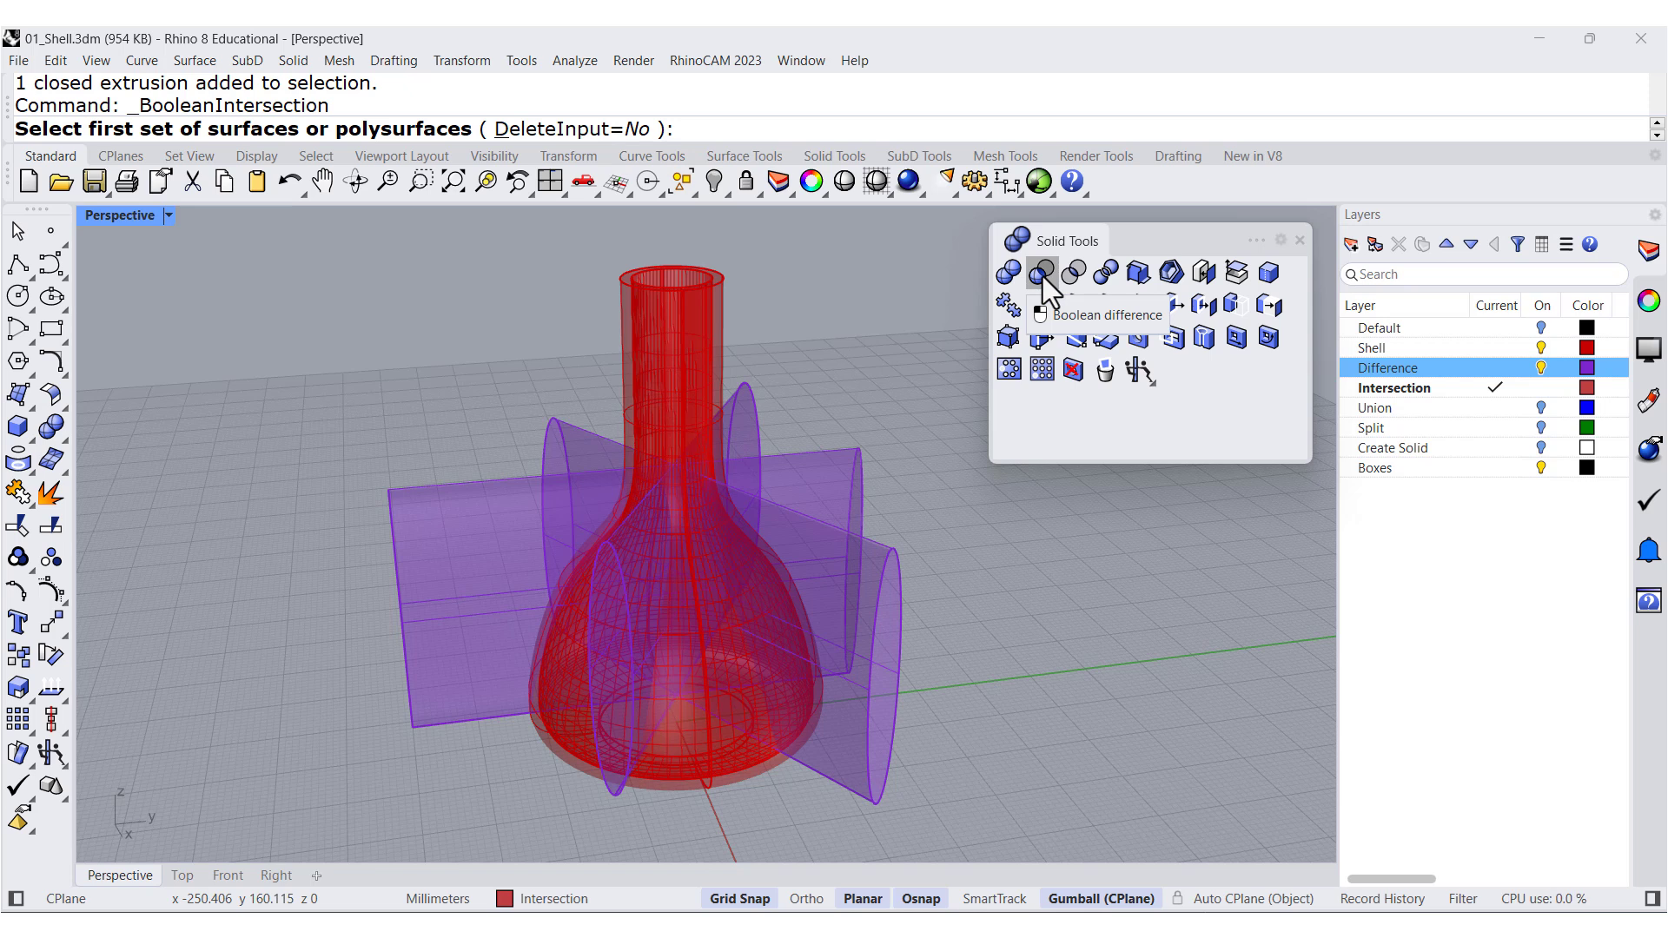
mouse_move(1000, 314)
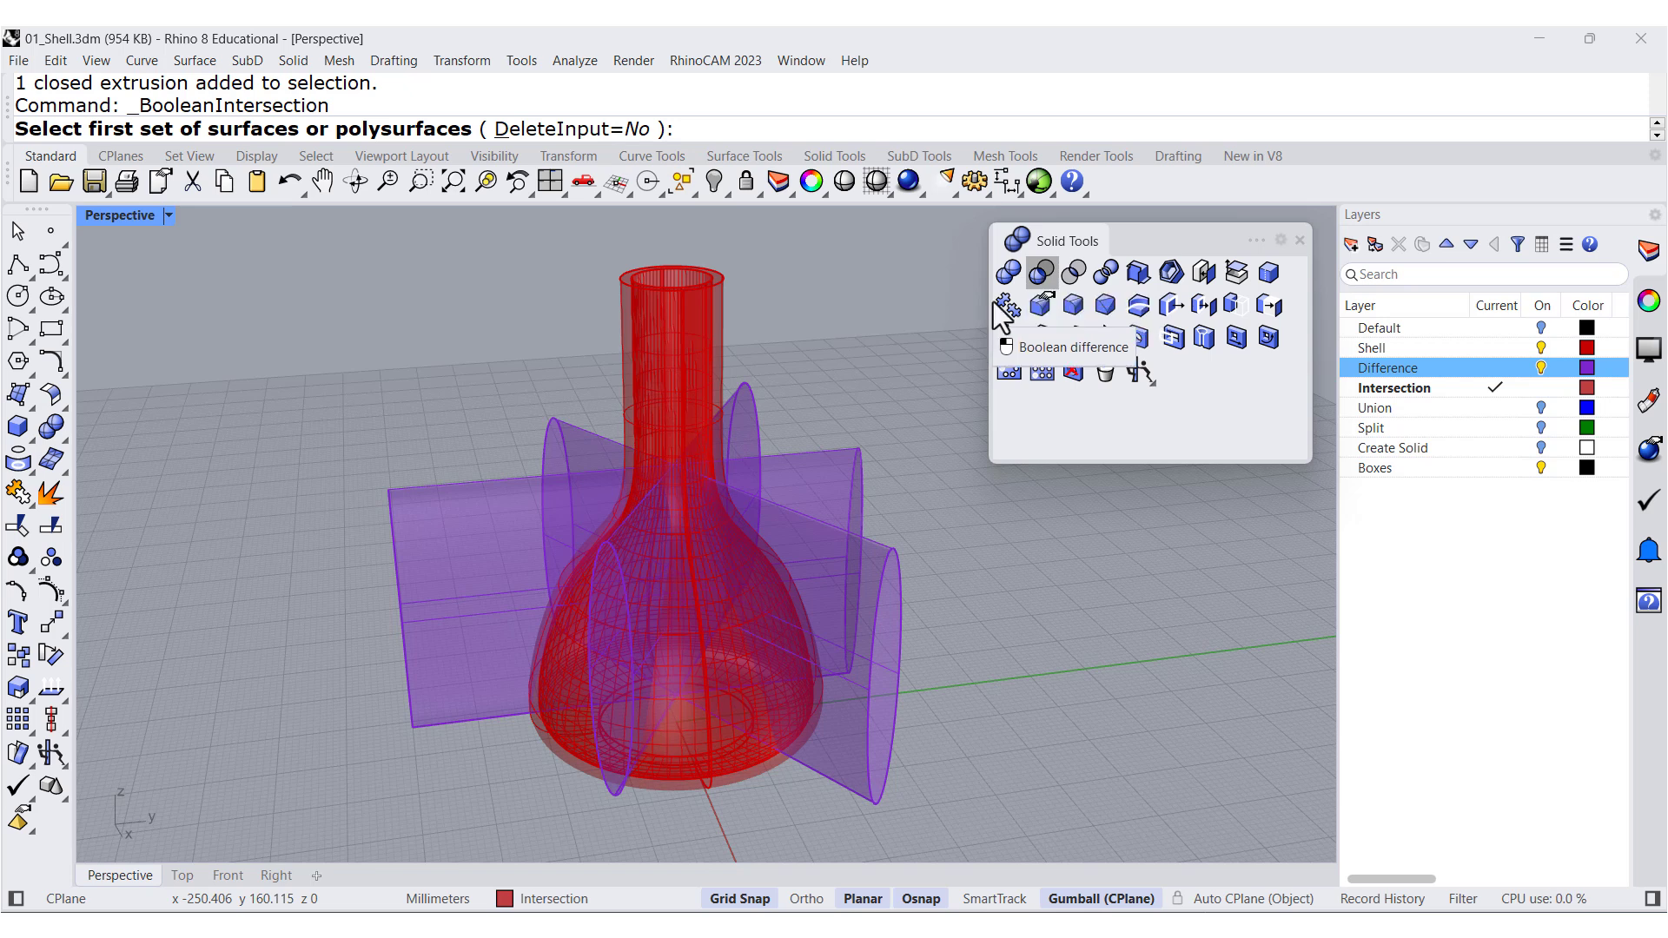
mouse_move(707, 330)
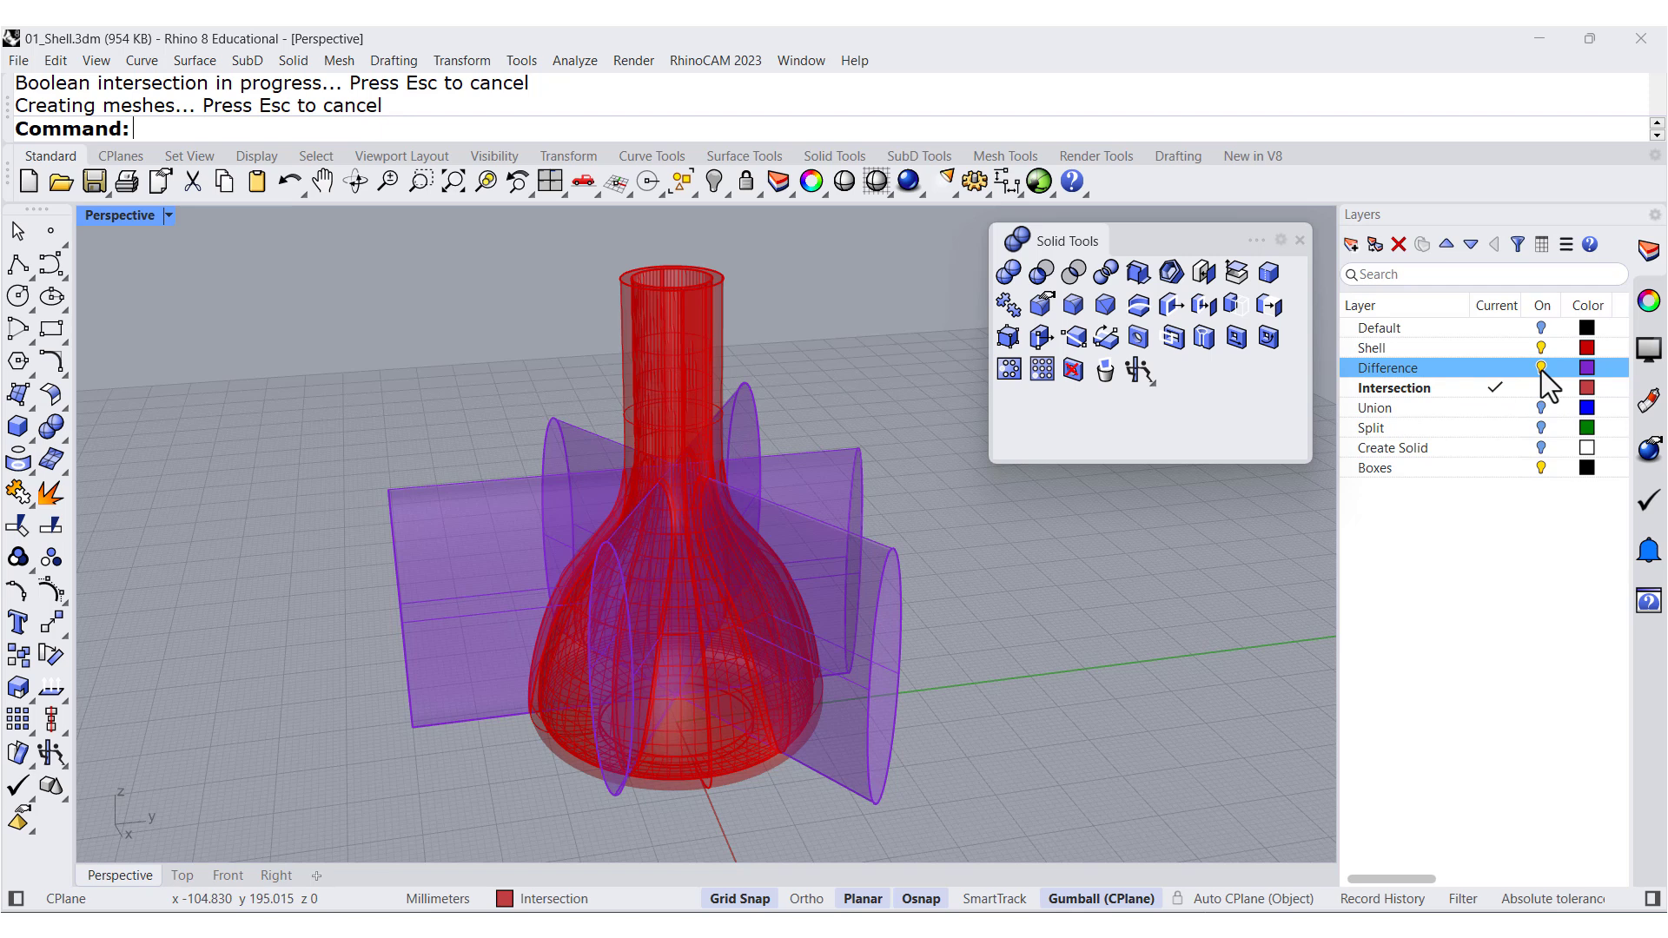
left_click(1541, 367)
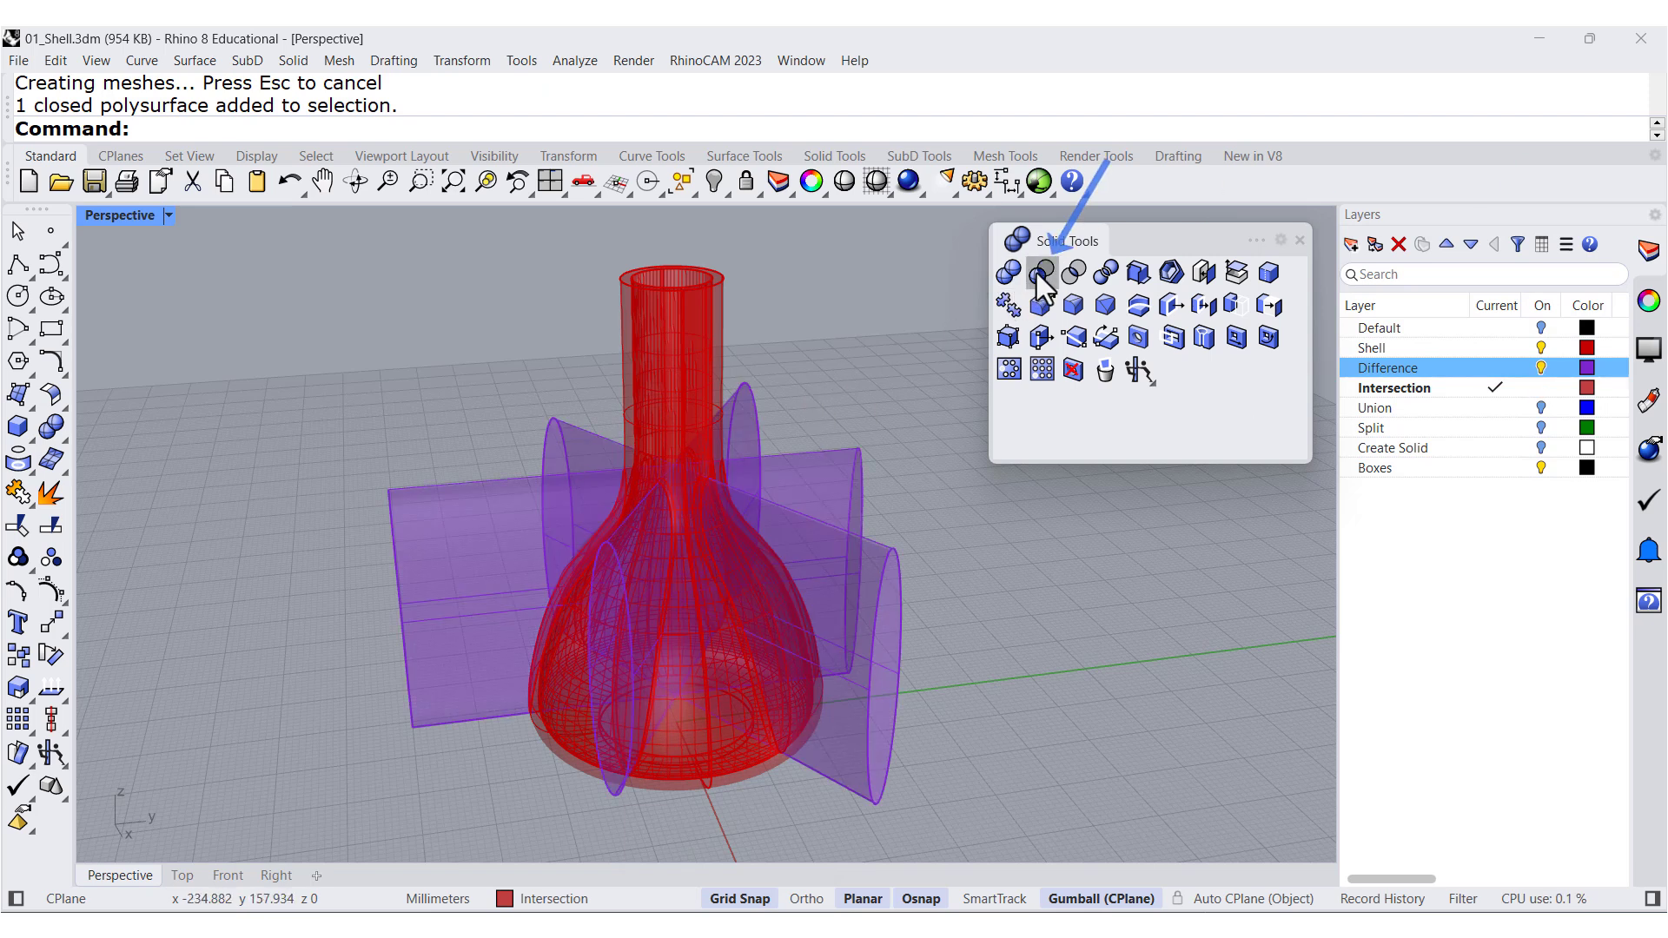
mouse_move(1041, 274)
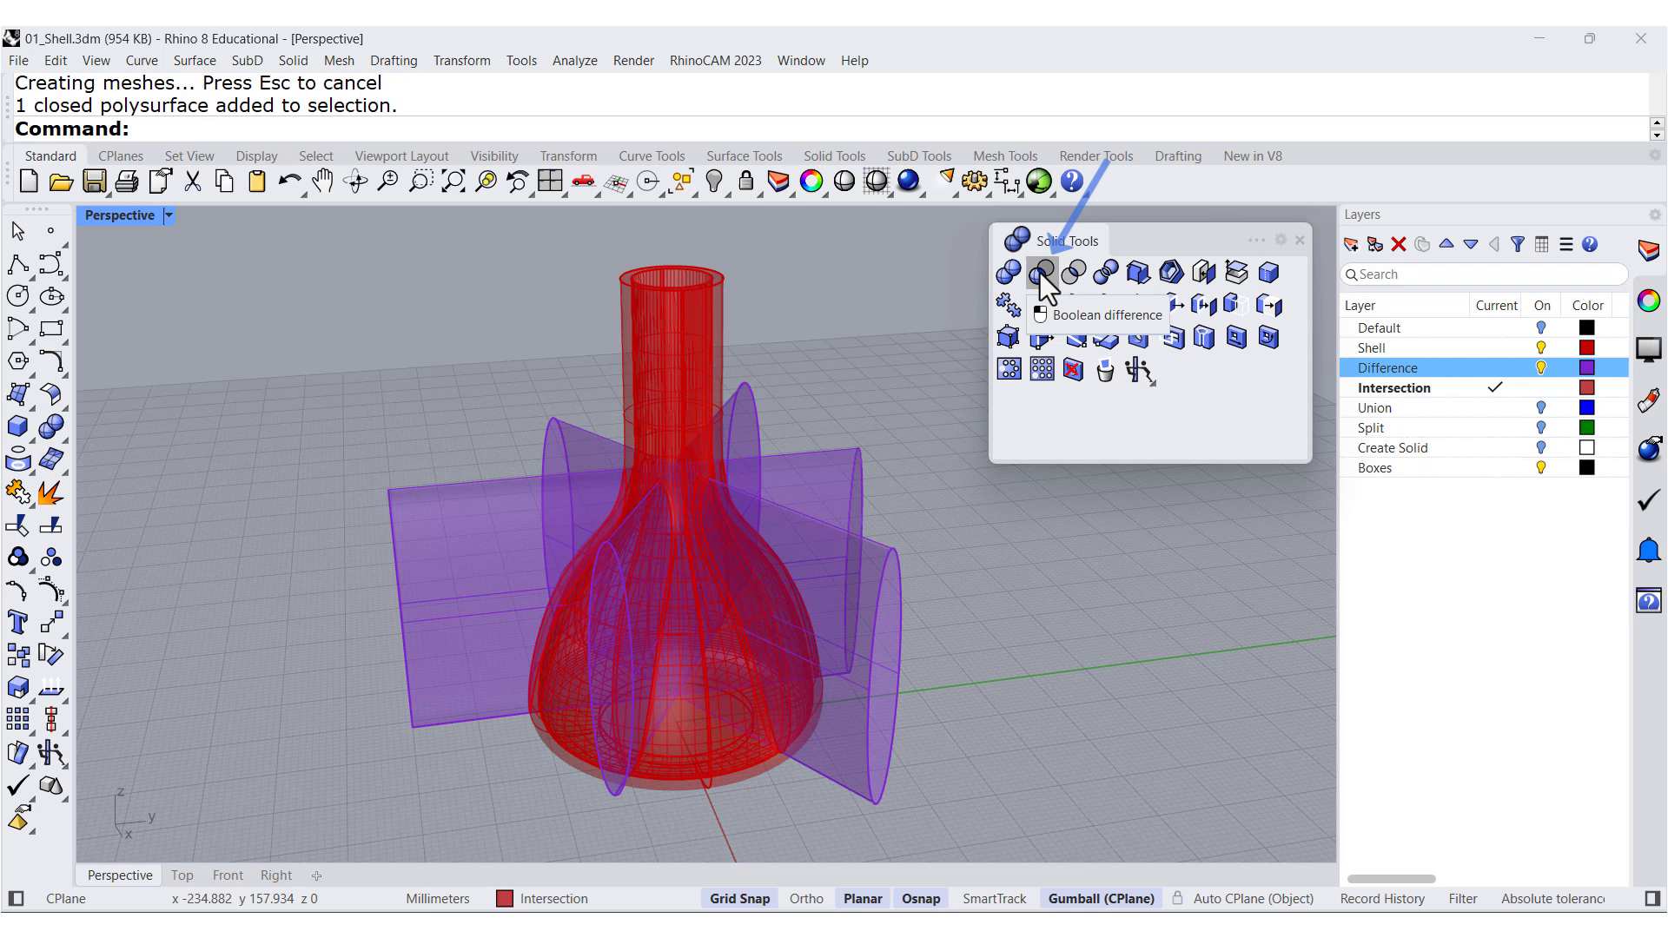
Boolean-difference the purple cutters from the vase shell, with Shell as current layer
left_click(1038, 272)
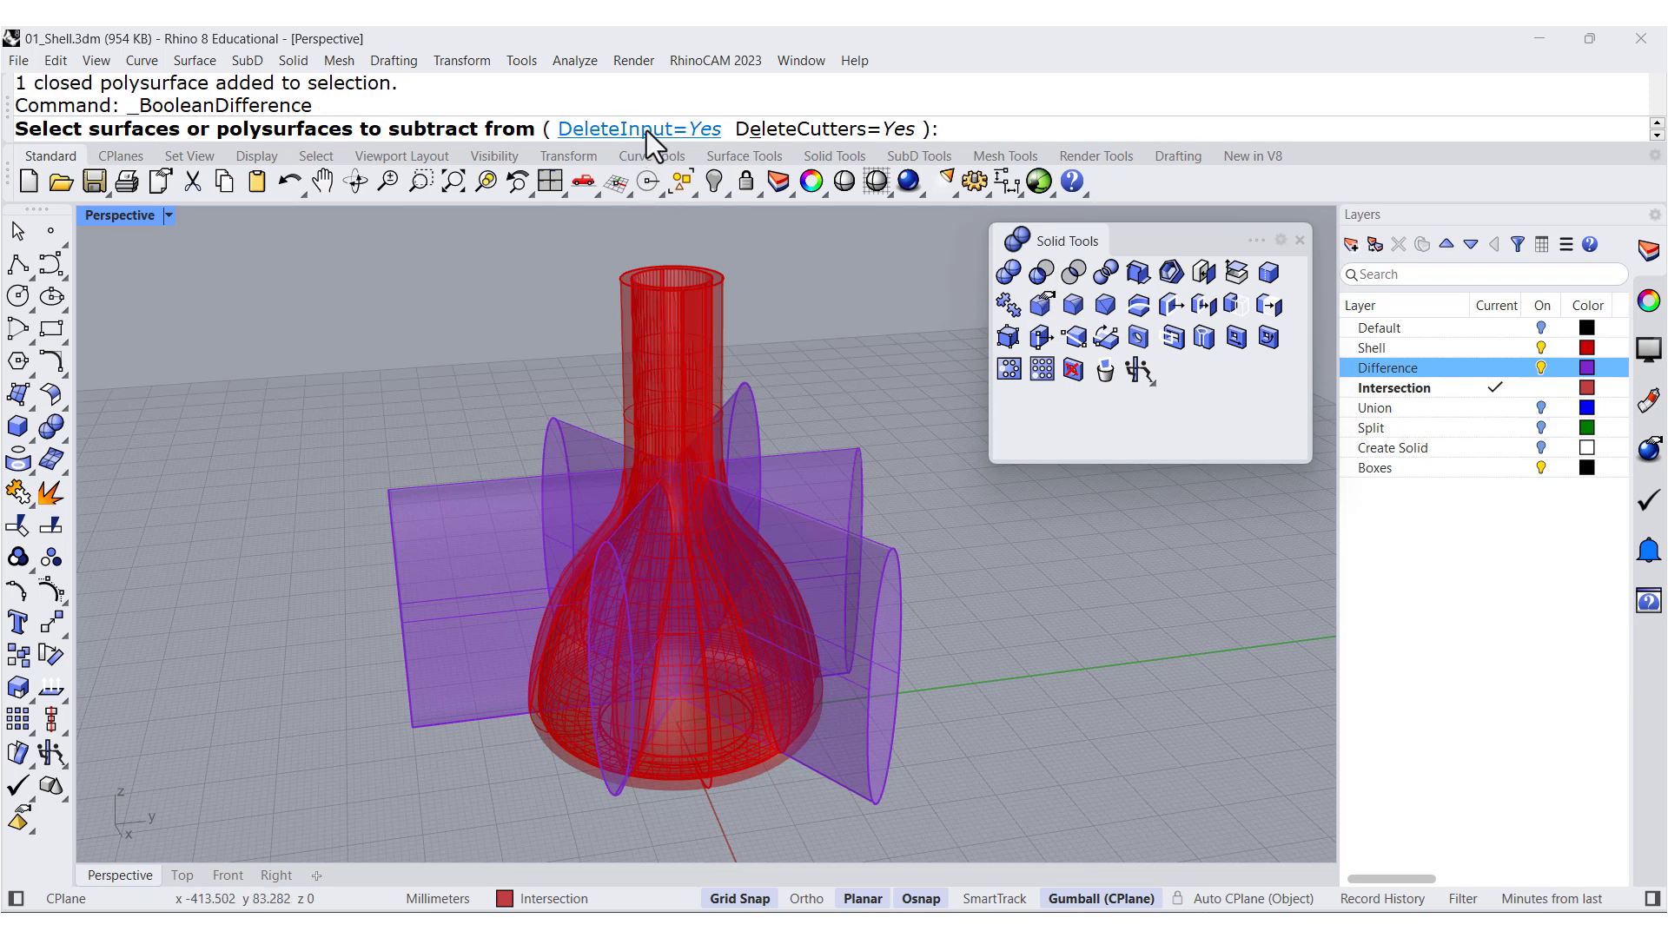
mouse_move(685, 319)
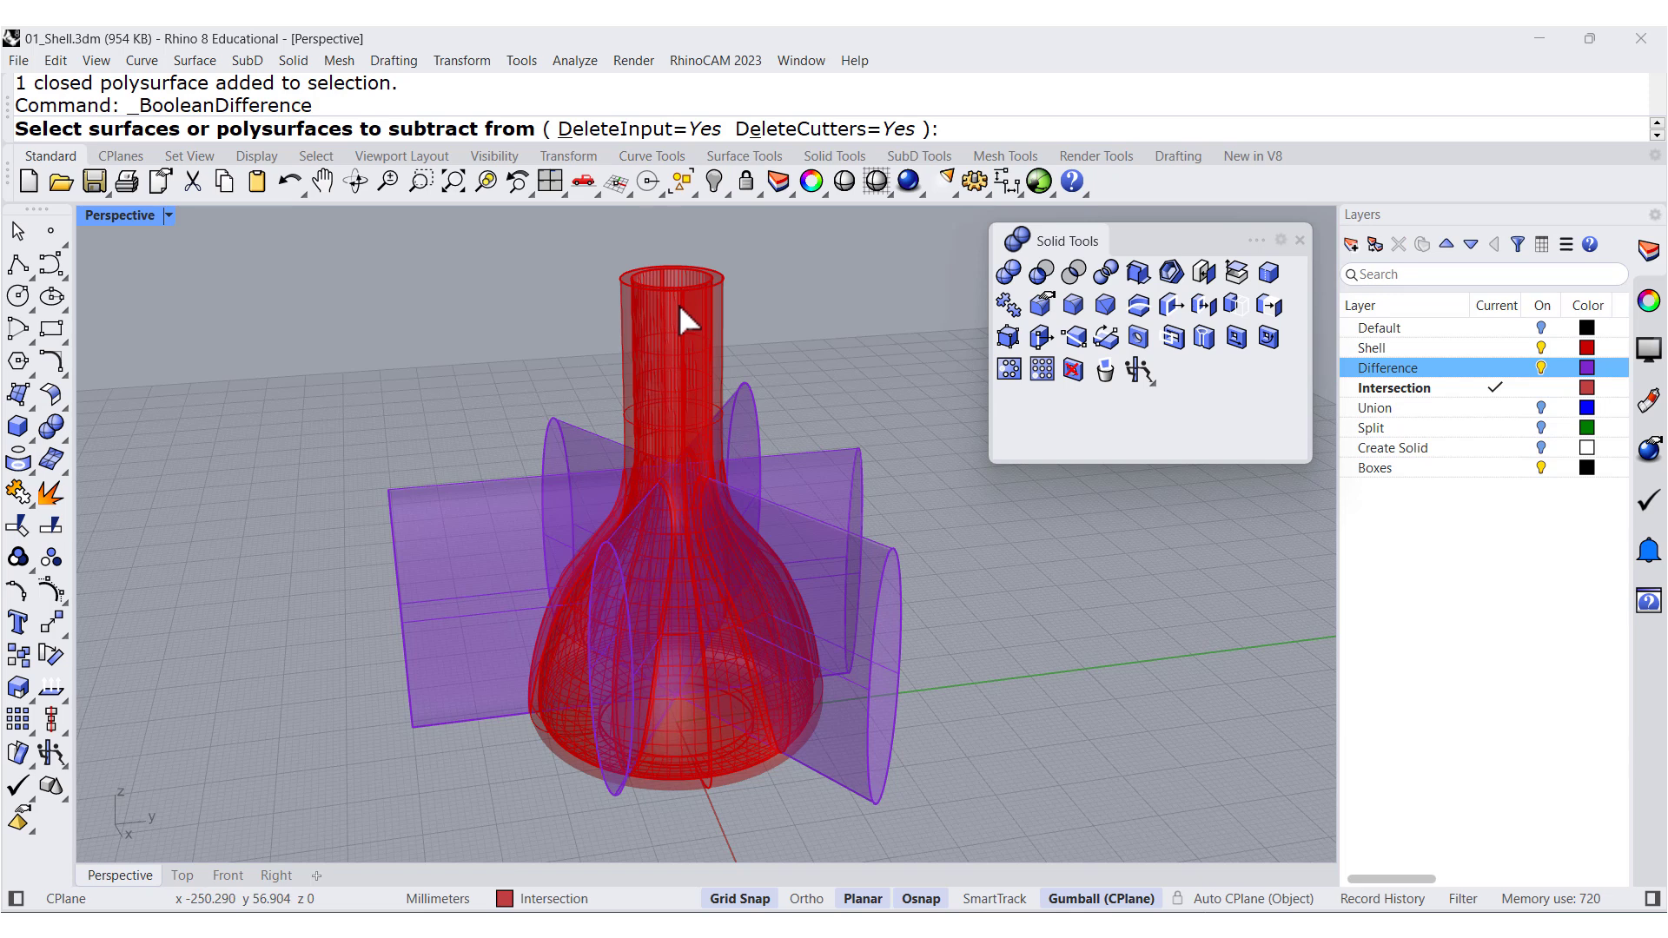
mouse_move(828, 485)
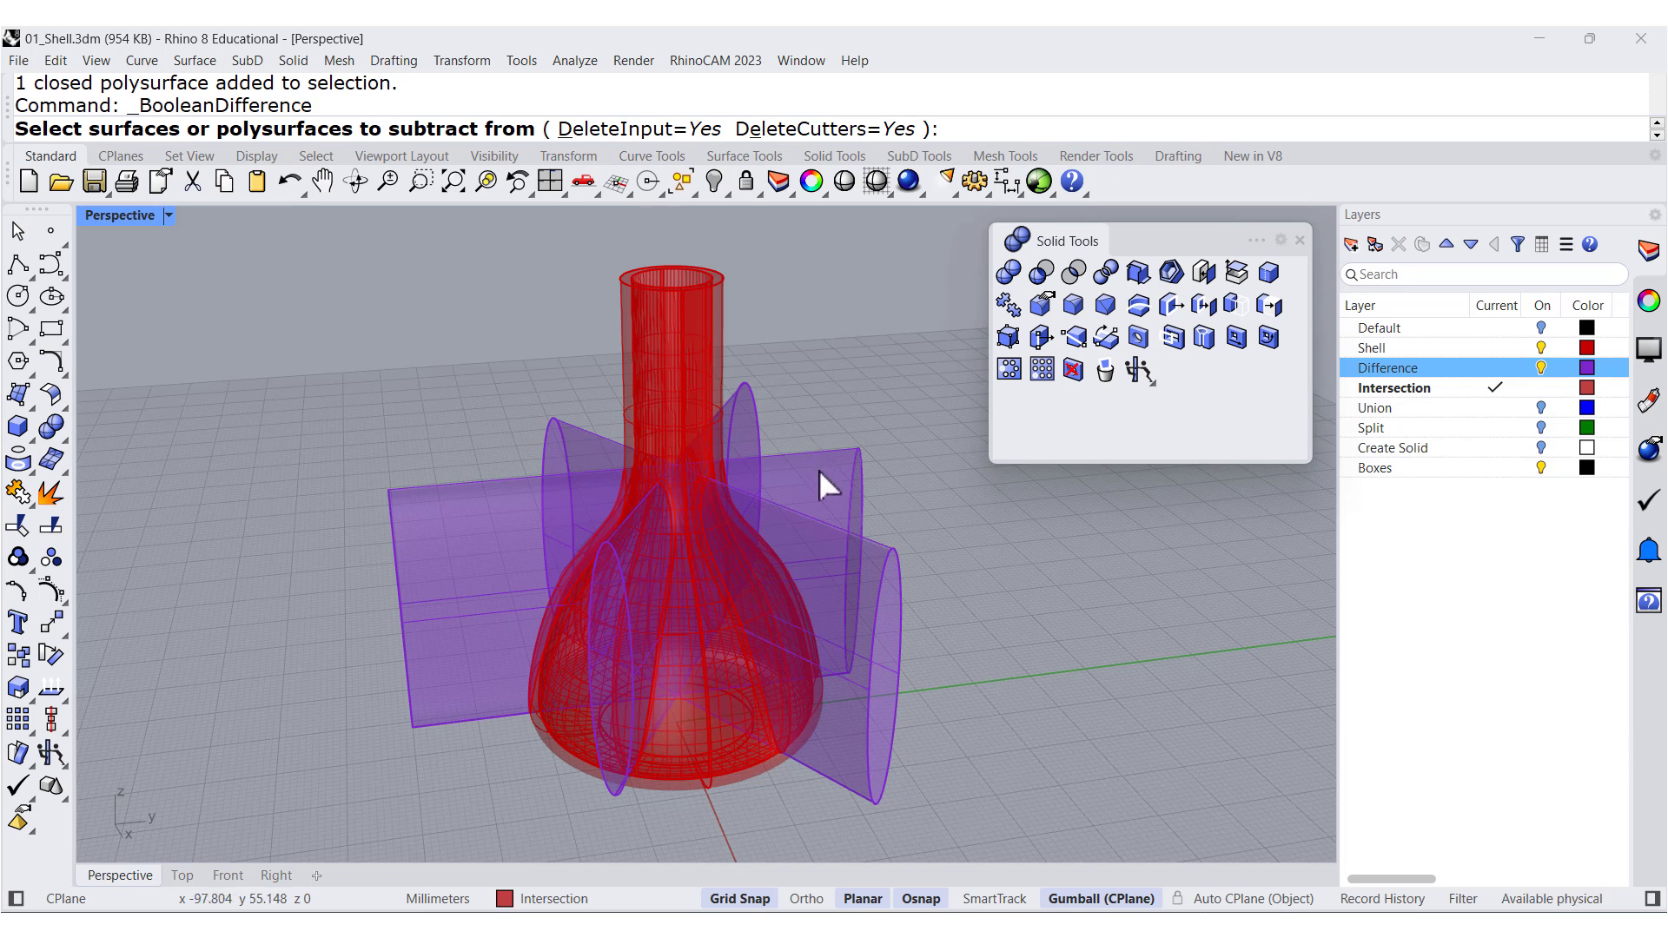
left_click(668, 346)
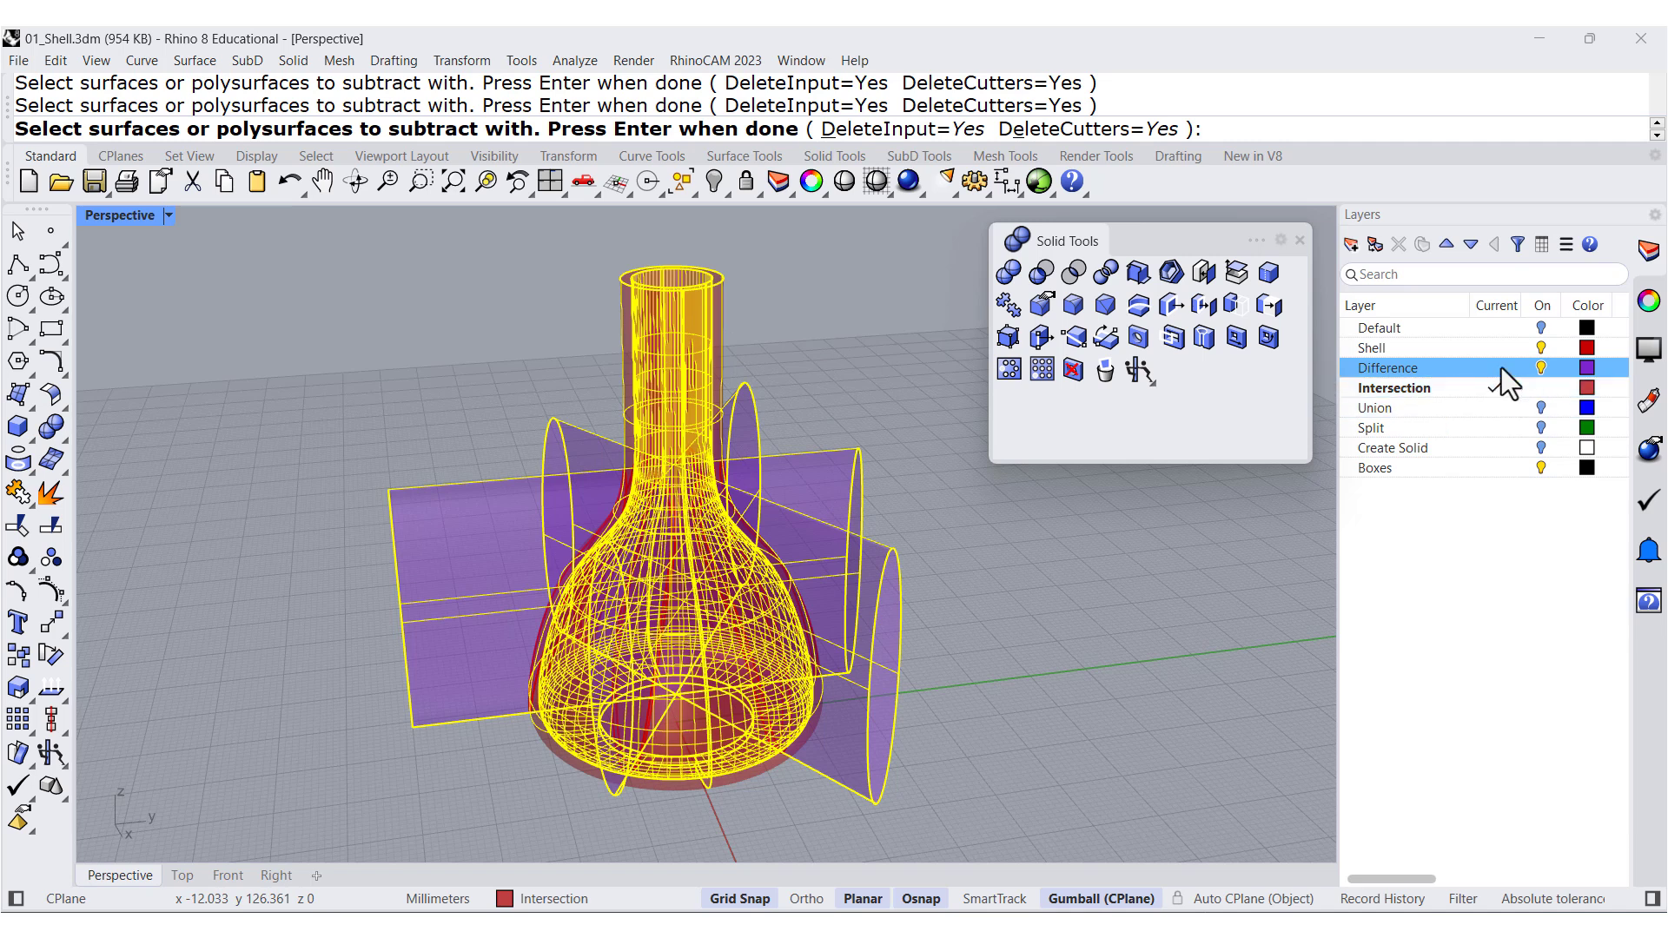
left_click(1416, 347)
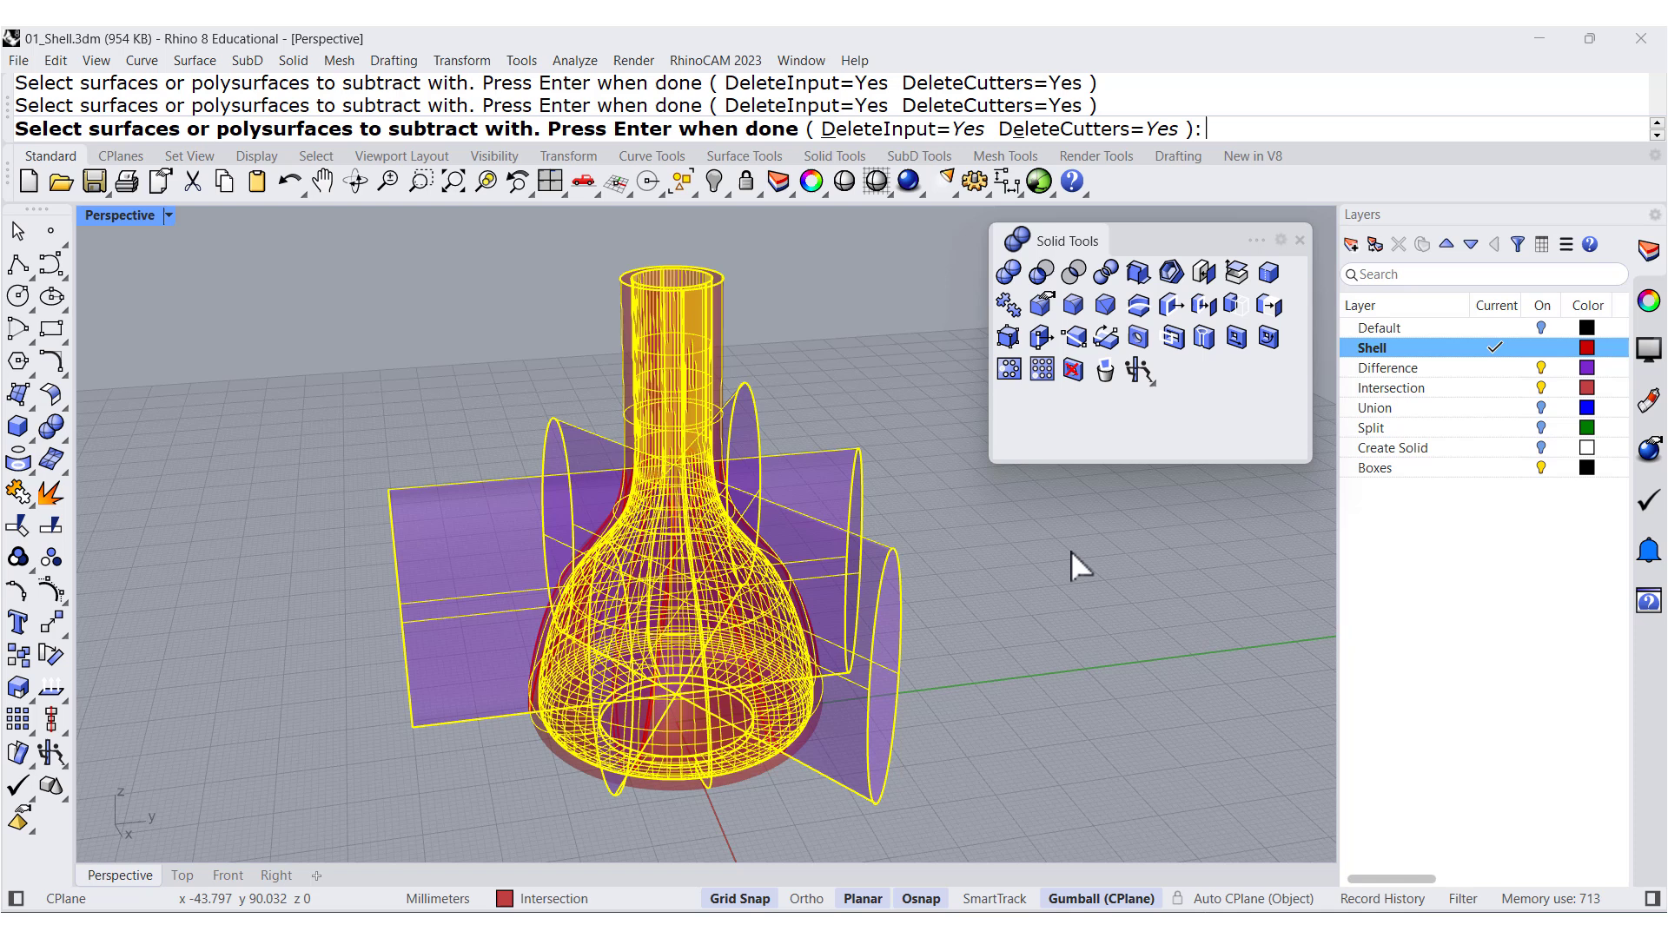
key("enter")
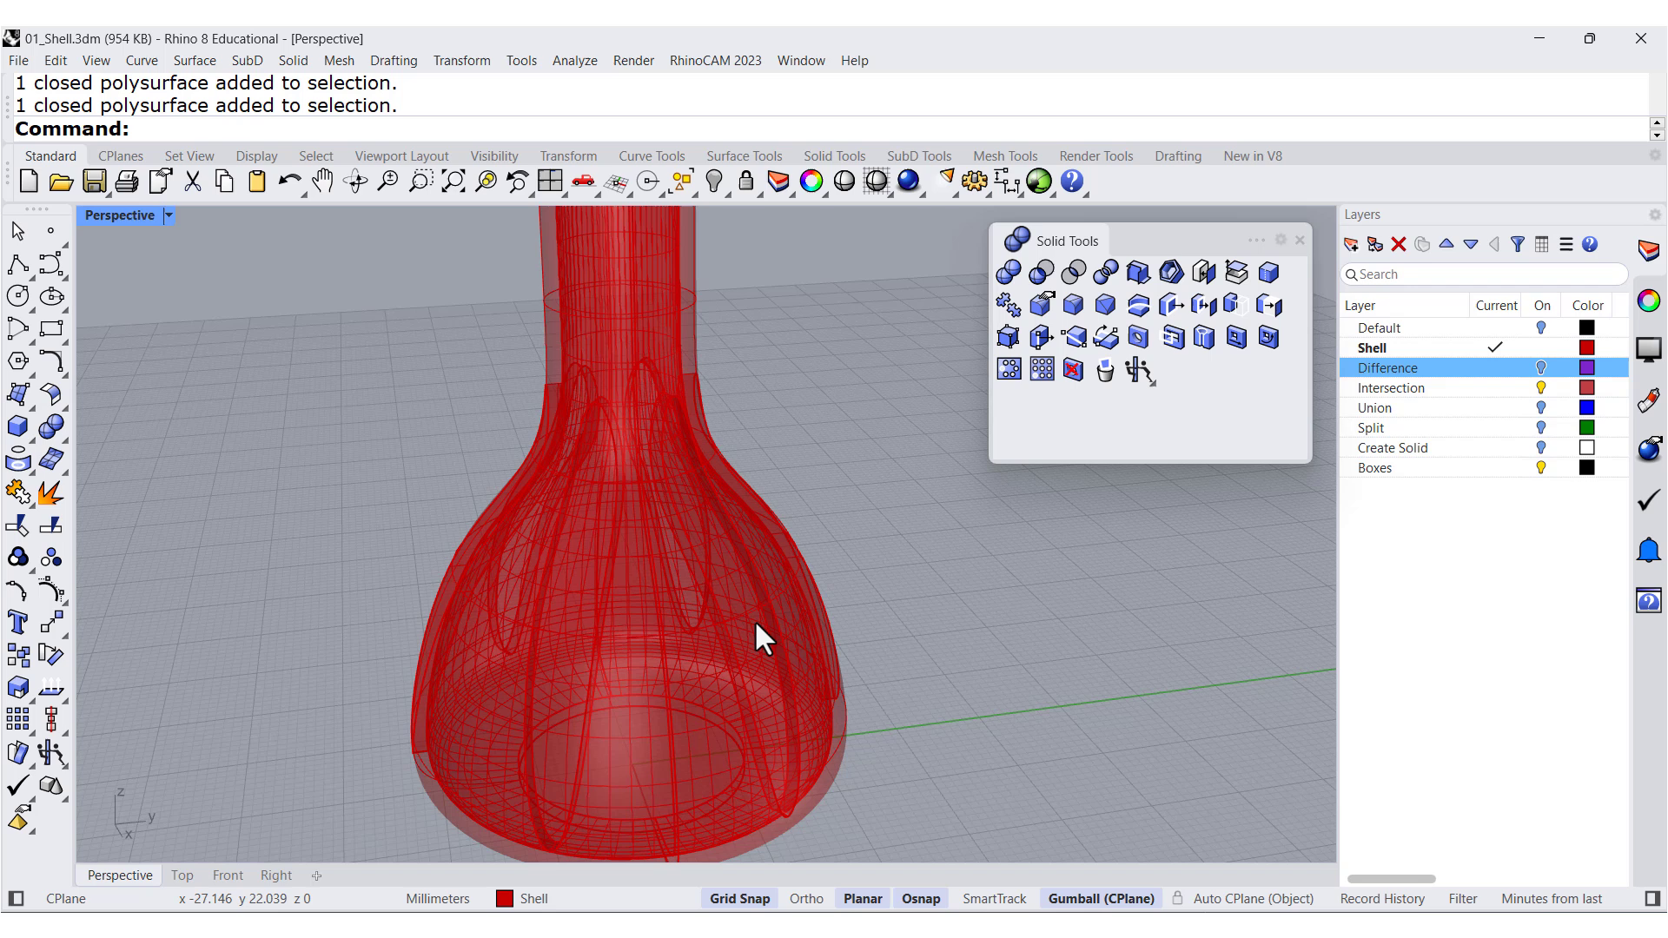
Select the six petal pieces and move them to the Intersection layer
left_click(744, 639)
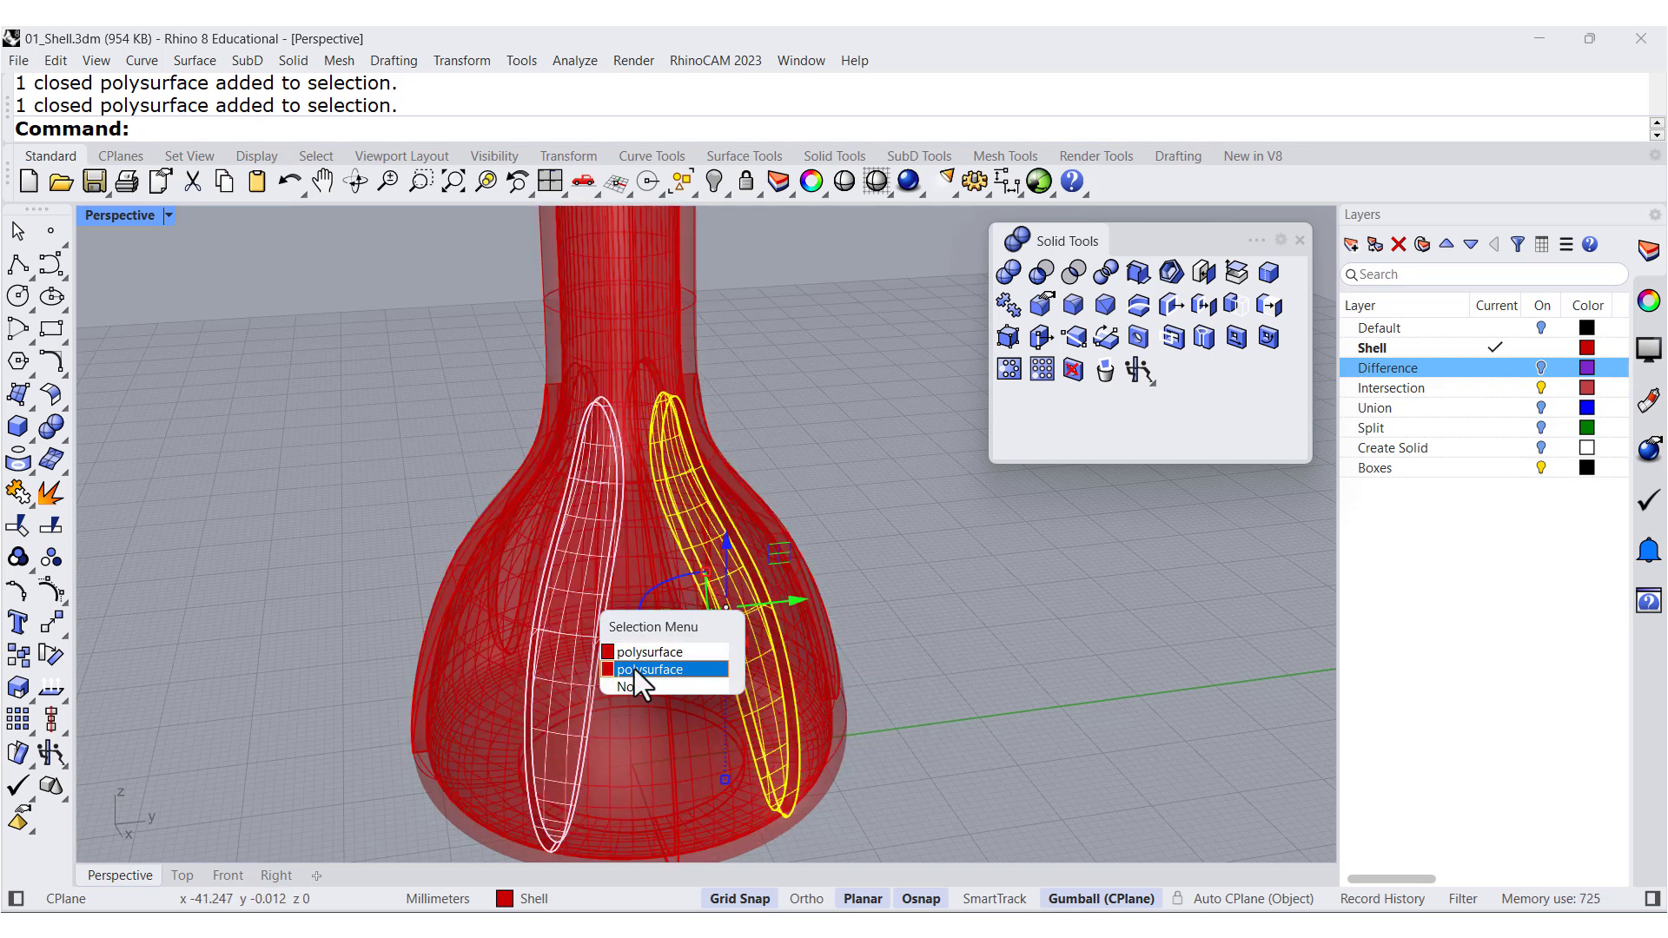
left_click(648, 669)
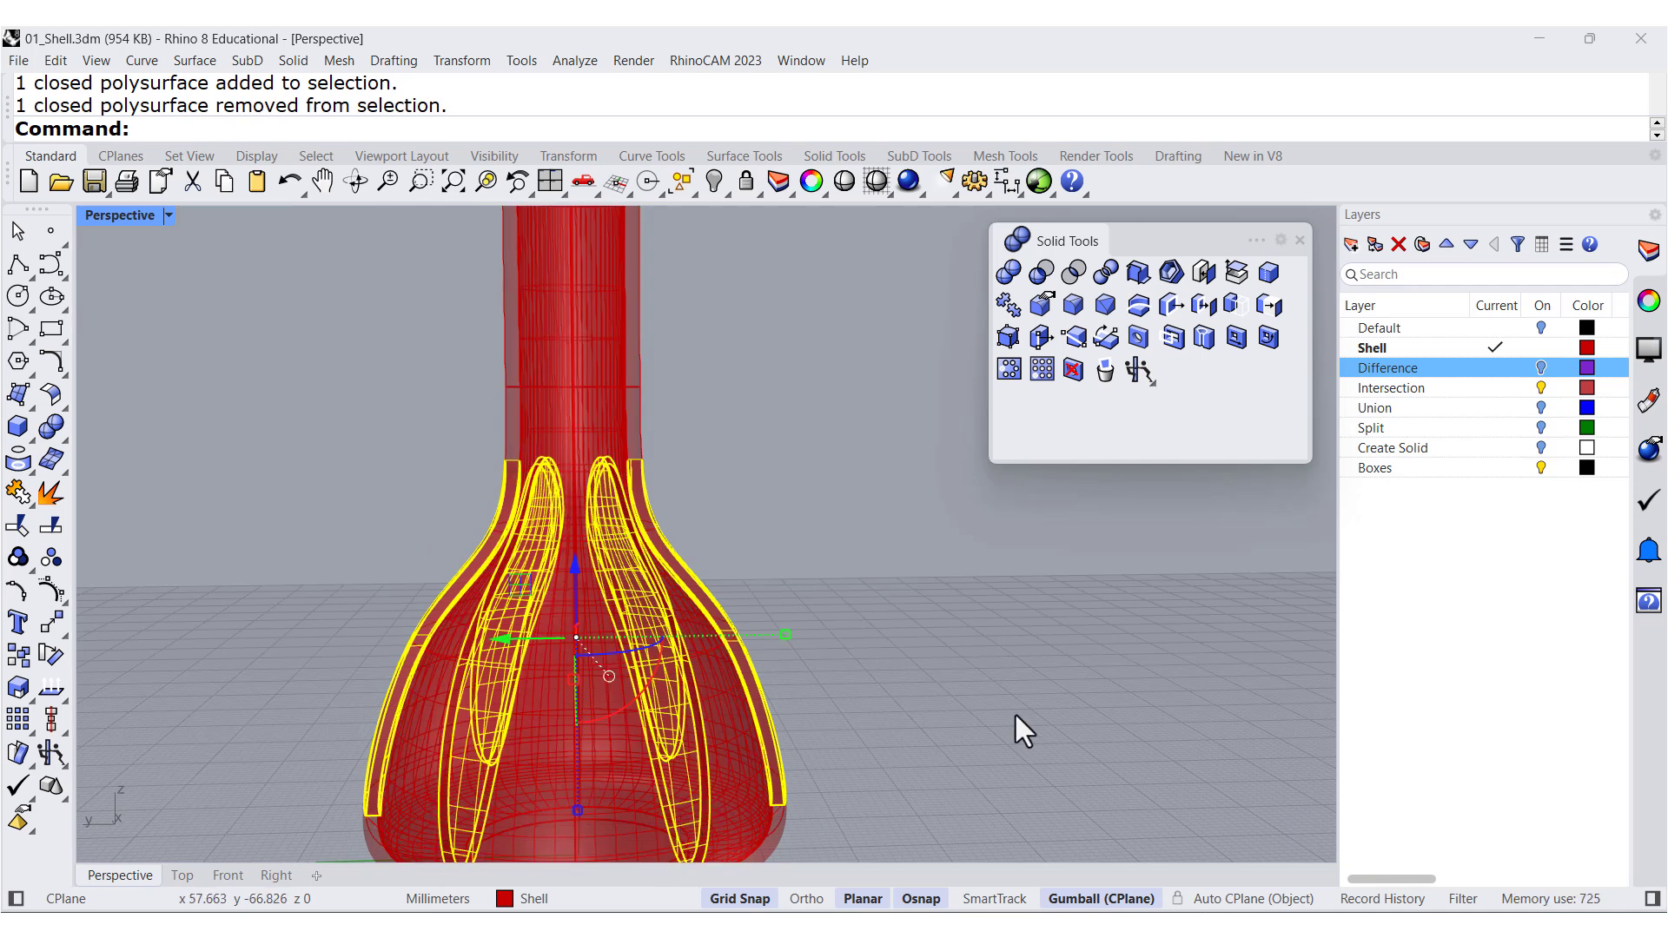
right_click(1383, 387)
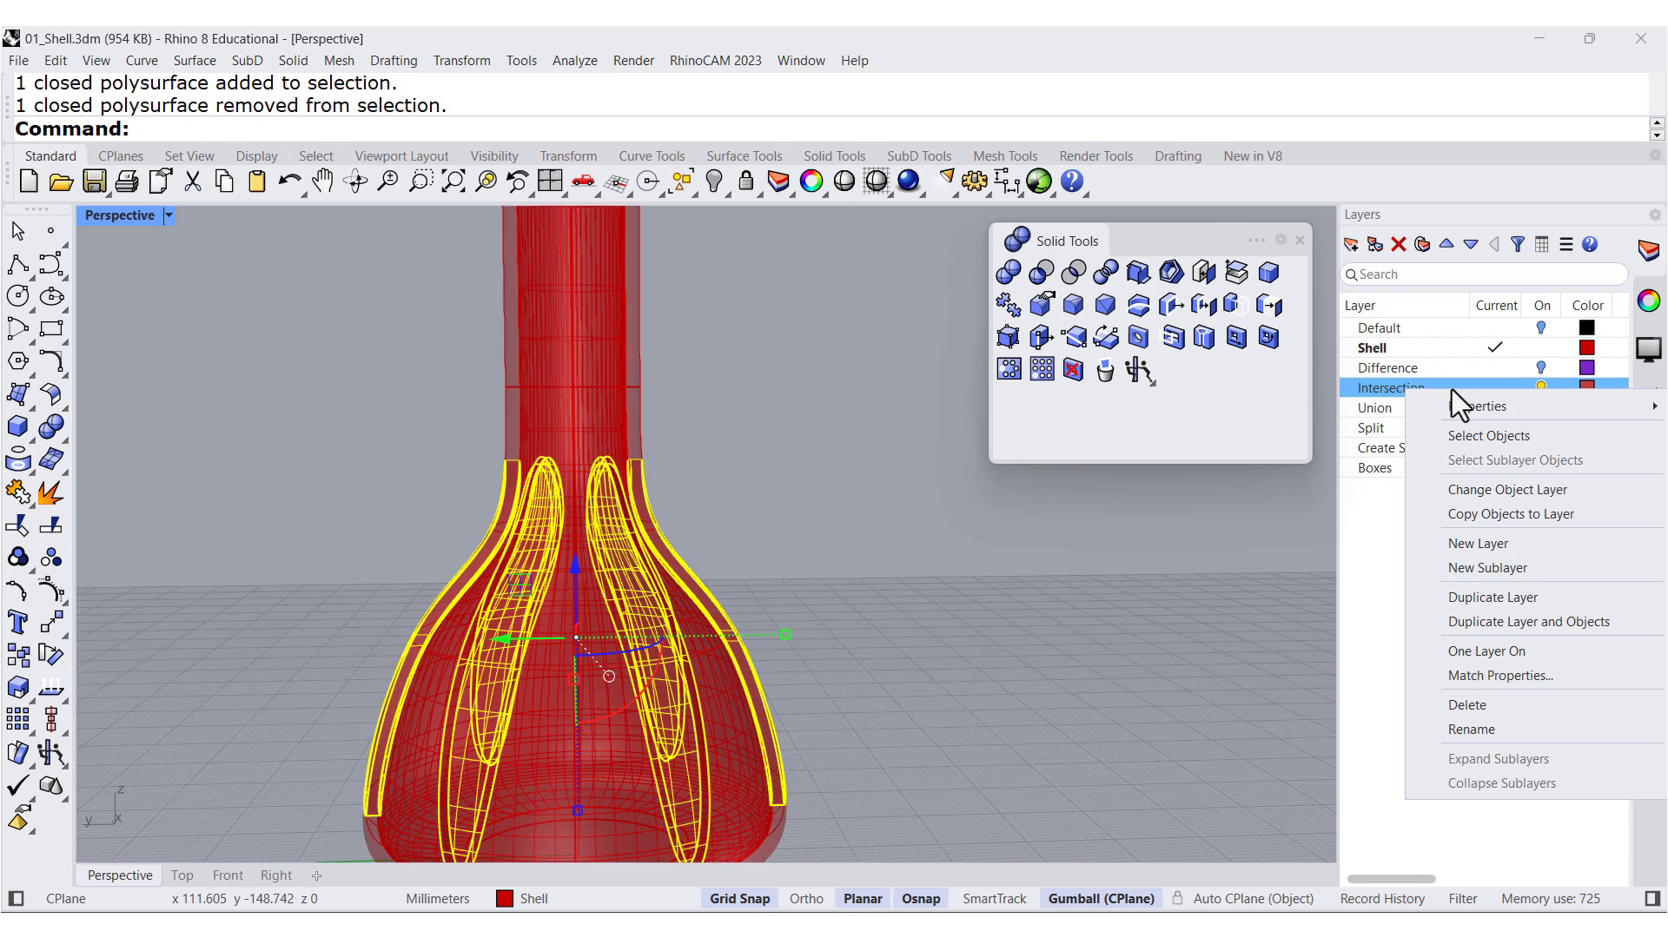
left_click(1507, 490)
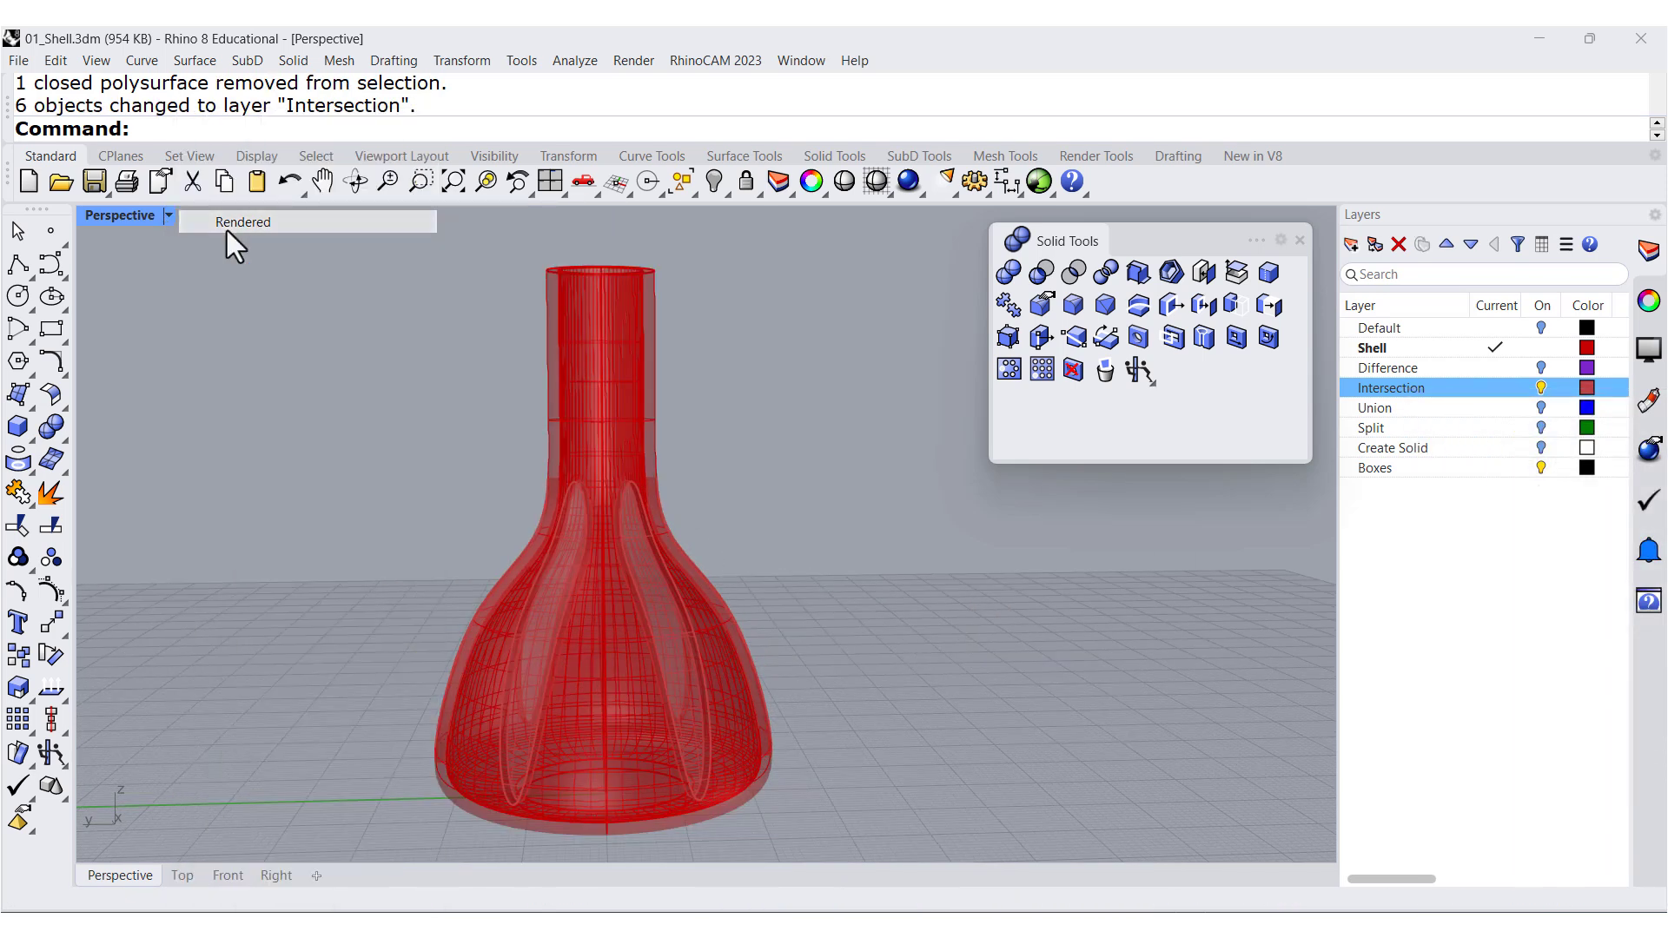
Set Perspective to Rendered and give the Intersection layer a red plaster material
left_click(243, 222)
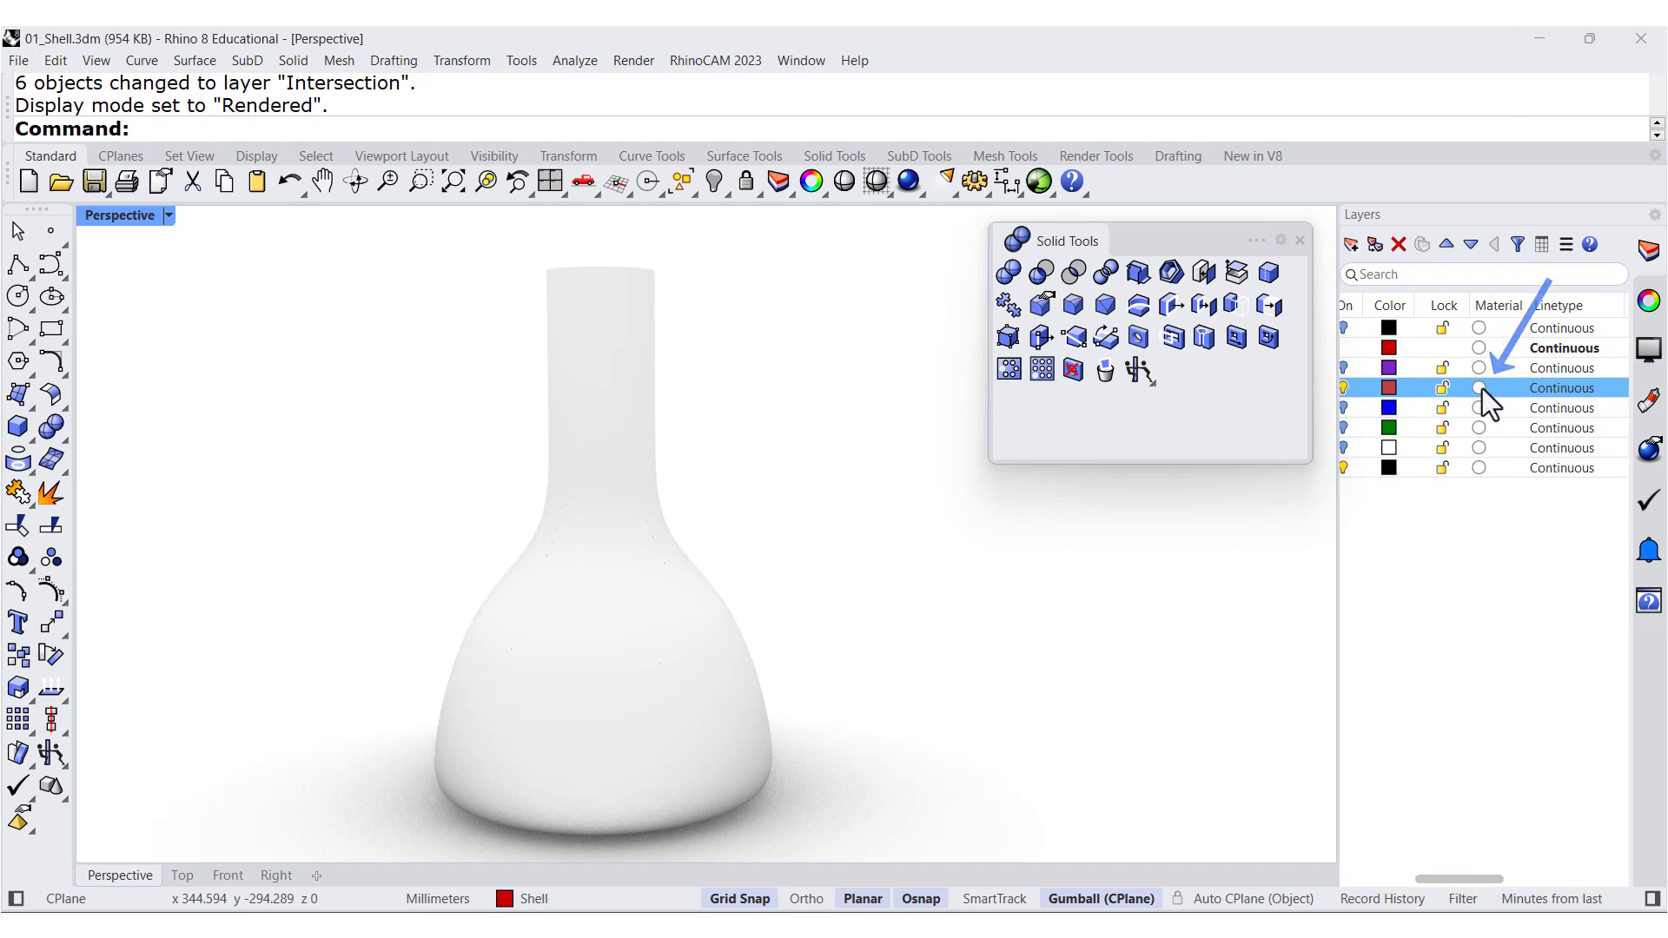
left_click(1479, 387)
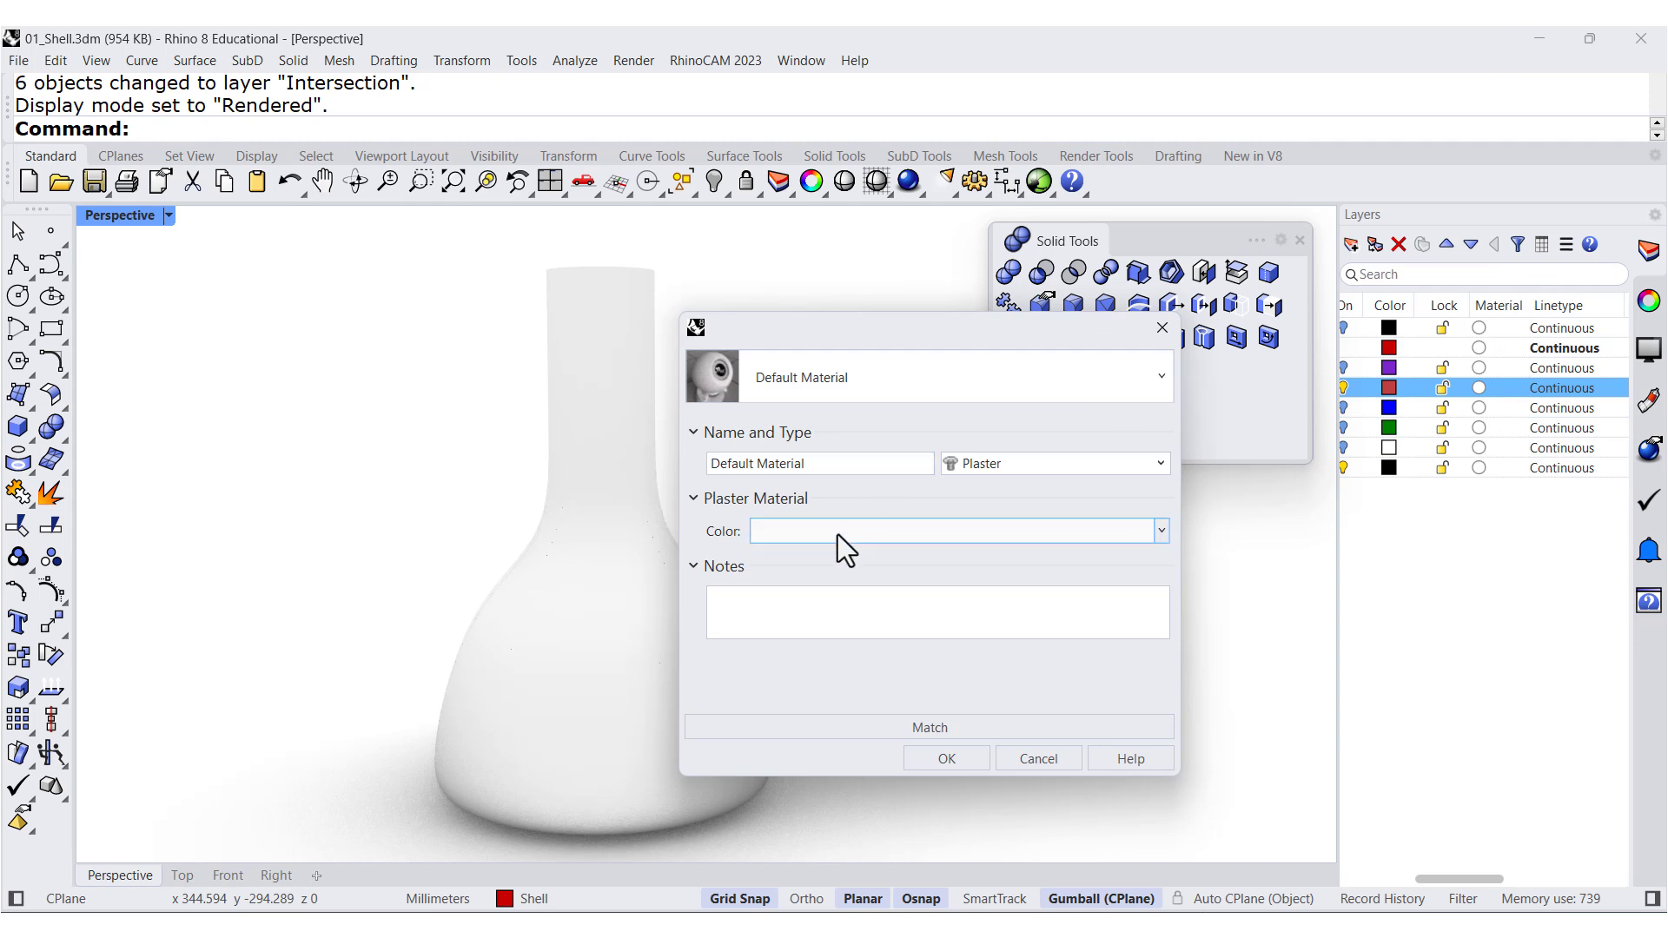
left_click(954, 531)
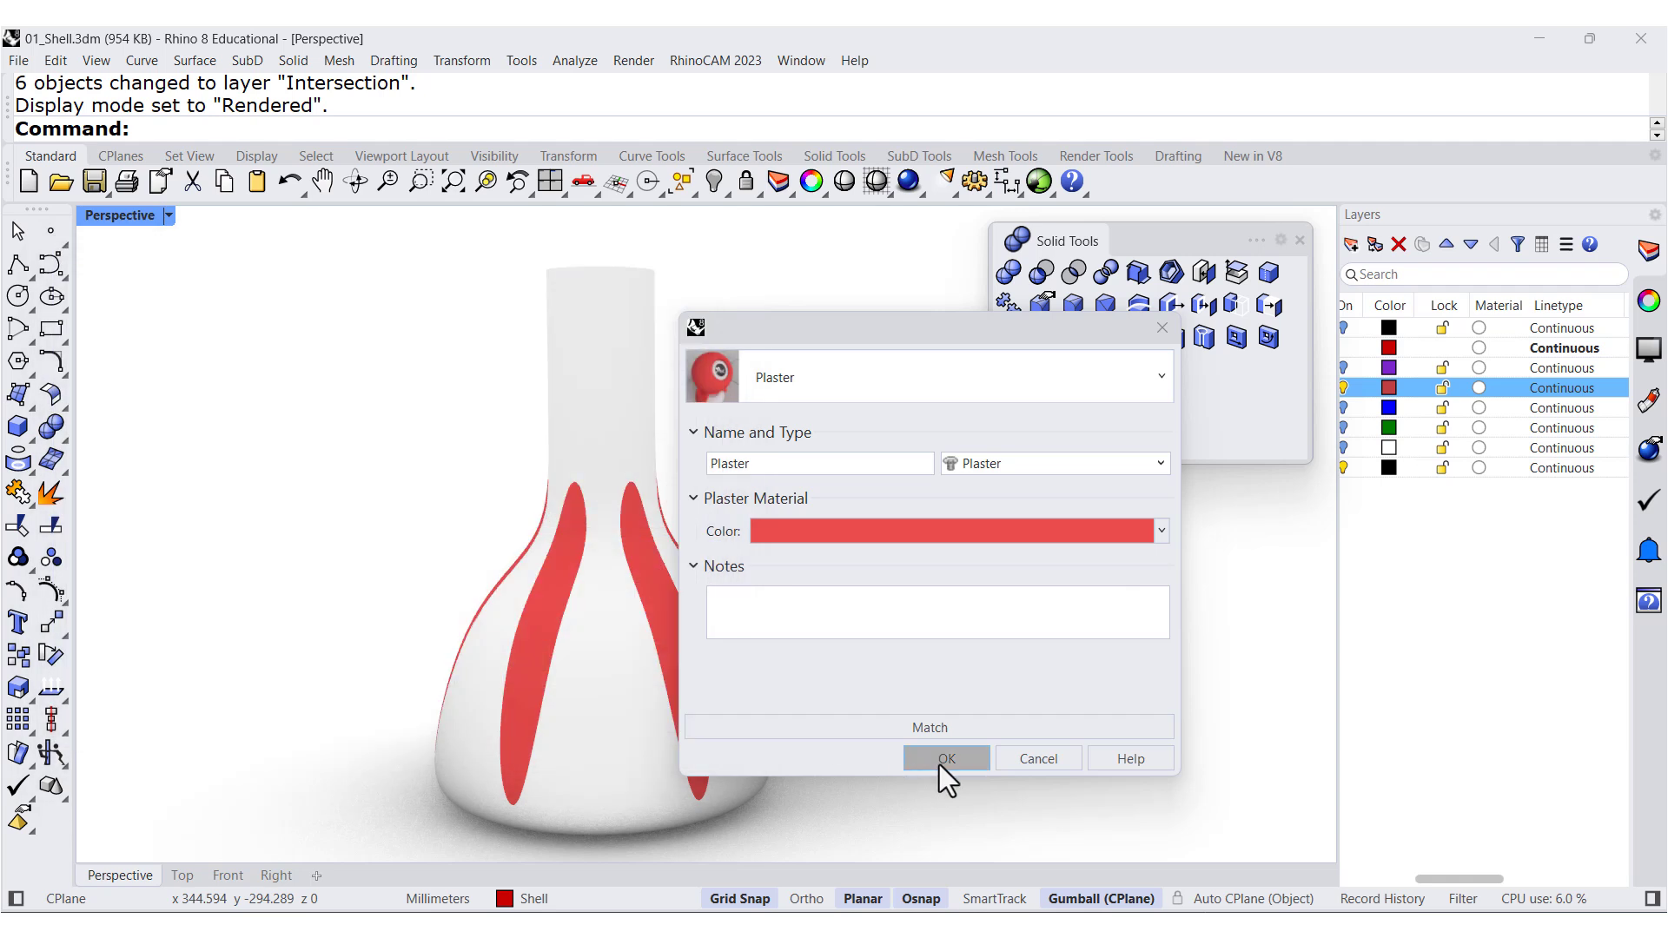
left_click(944, 758)
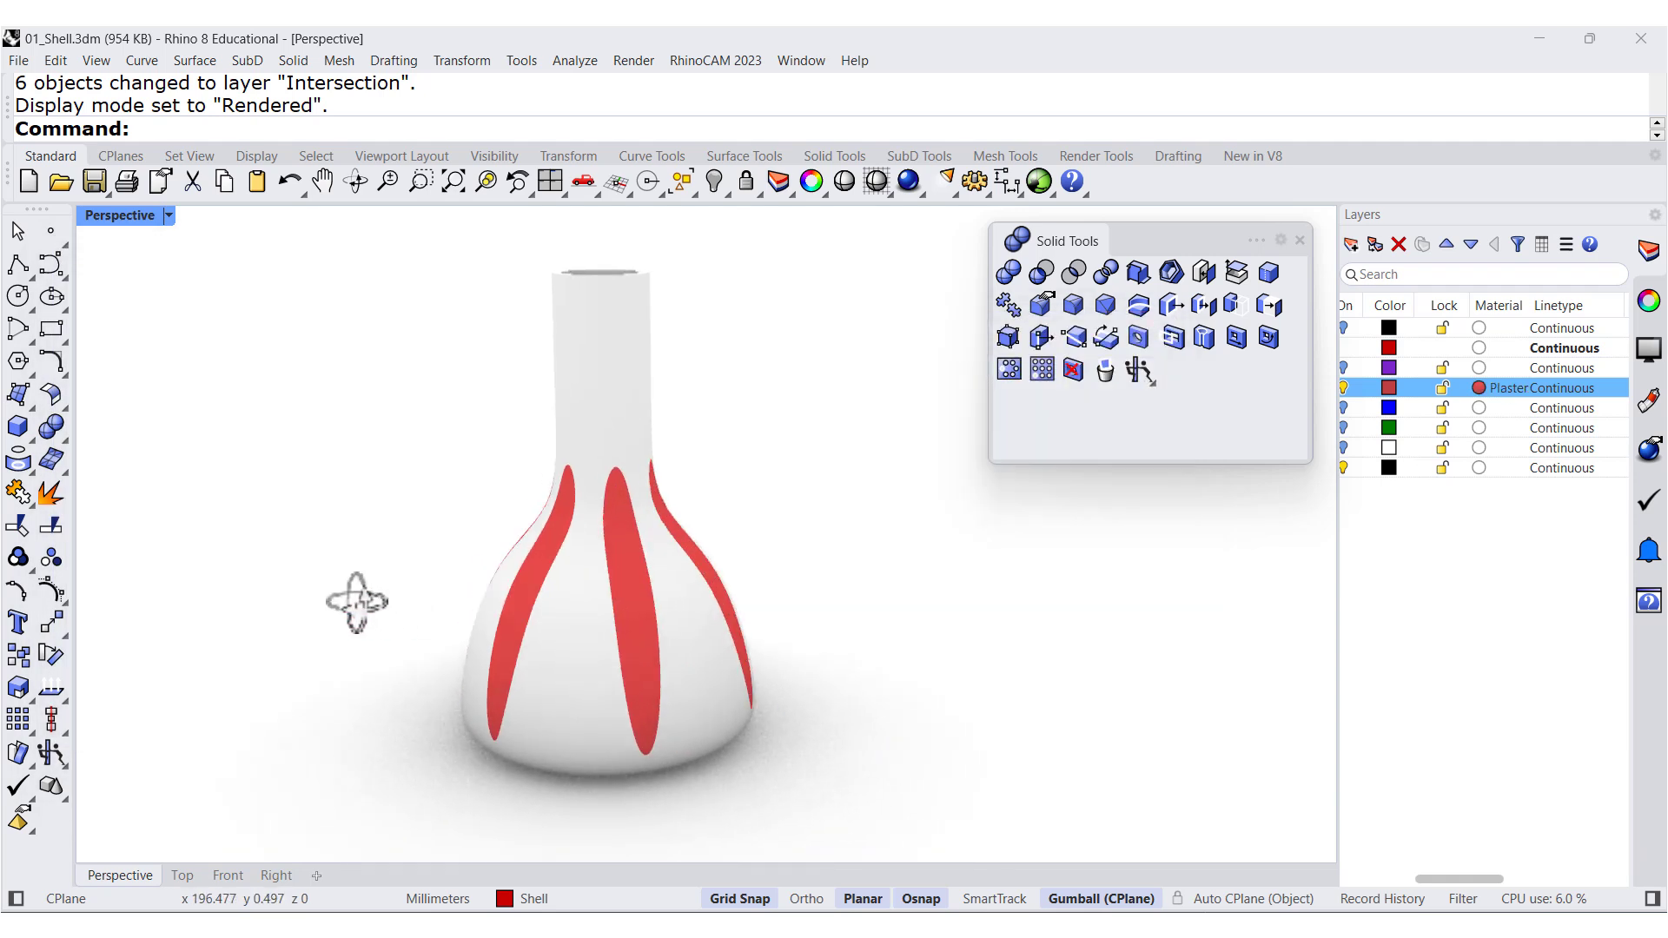